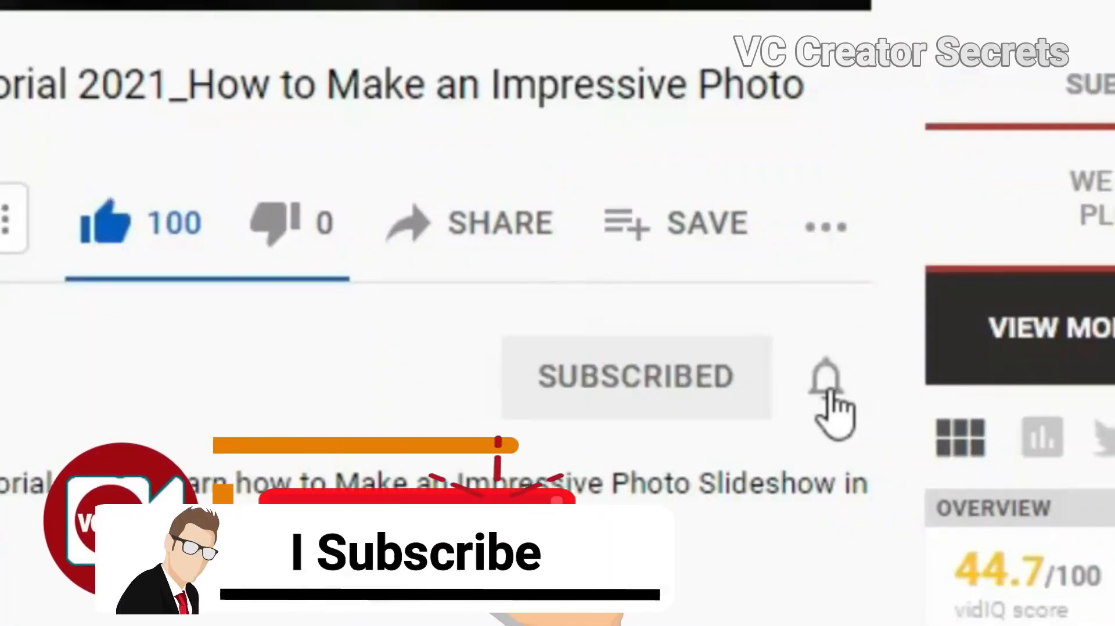
# Step: Open the subscribed channel's bell menu and choose a notification preference
pyautogui.click(826, 377)
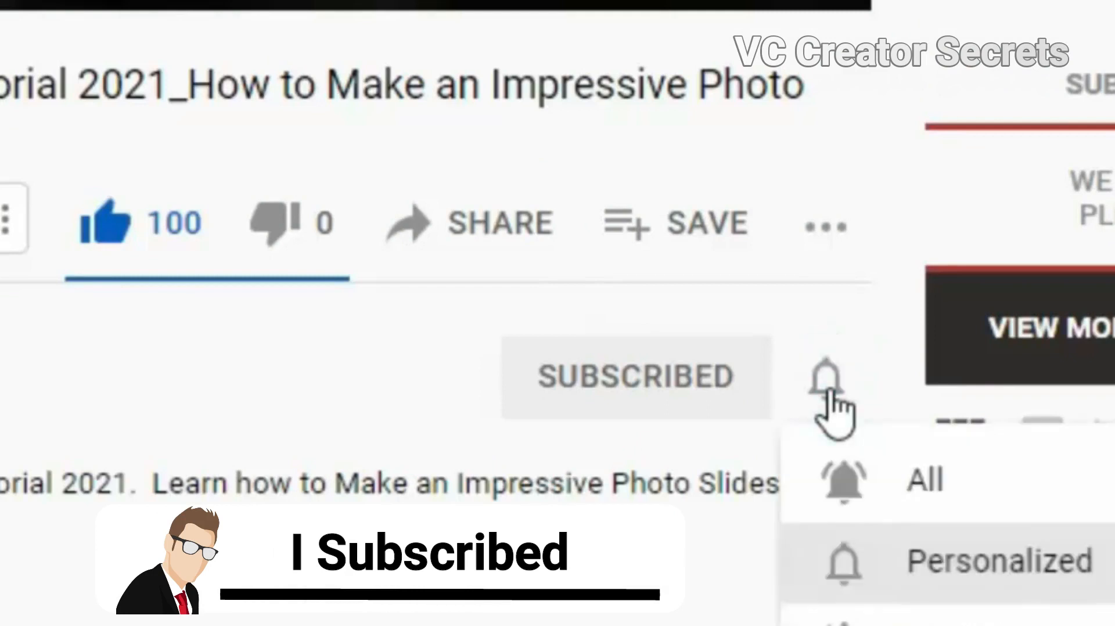
pyautogui.click(628, 417)
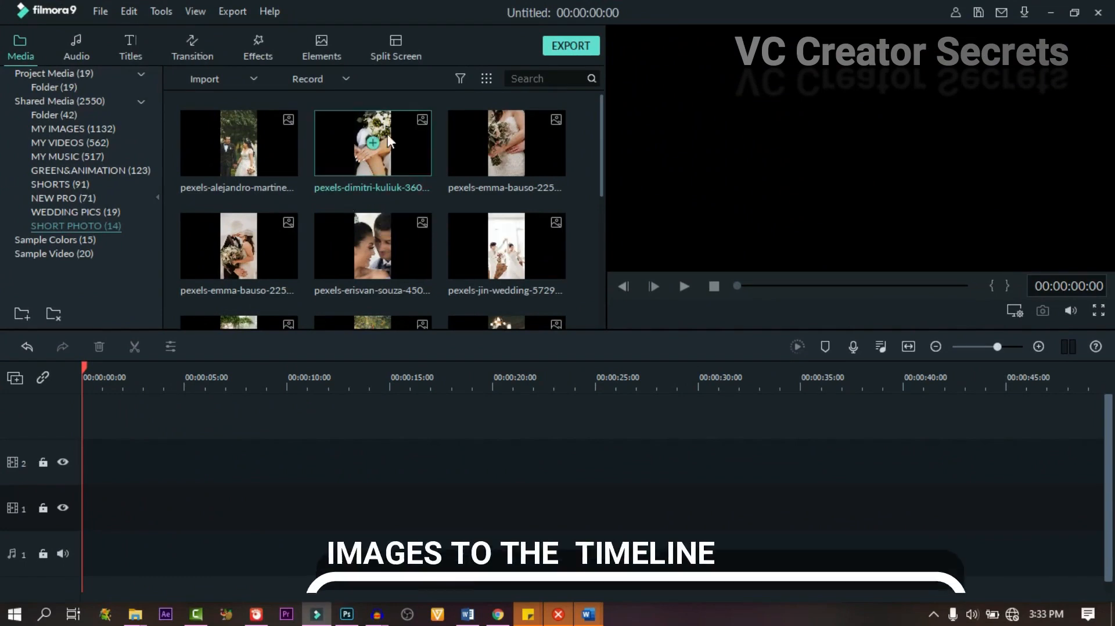
# Step: Drop the three-panel vertical split-screen layout onto track 2 at 00:00
pyautogui.click(395, 46)
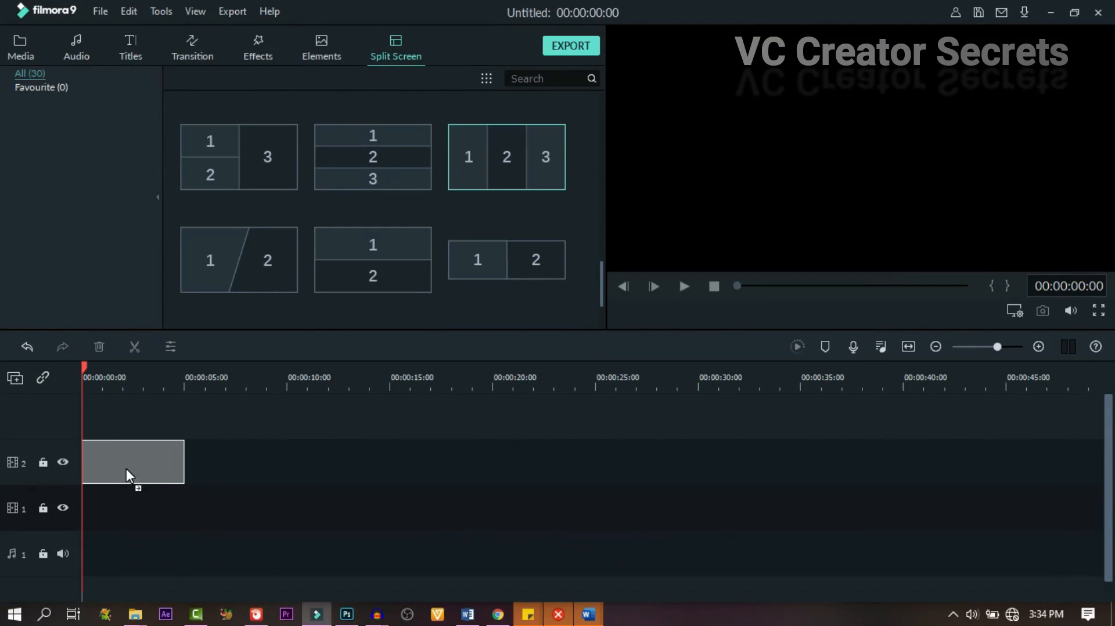
pyautogui.moveTo(507, 155); pyautogui.dragTo(132, 462)
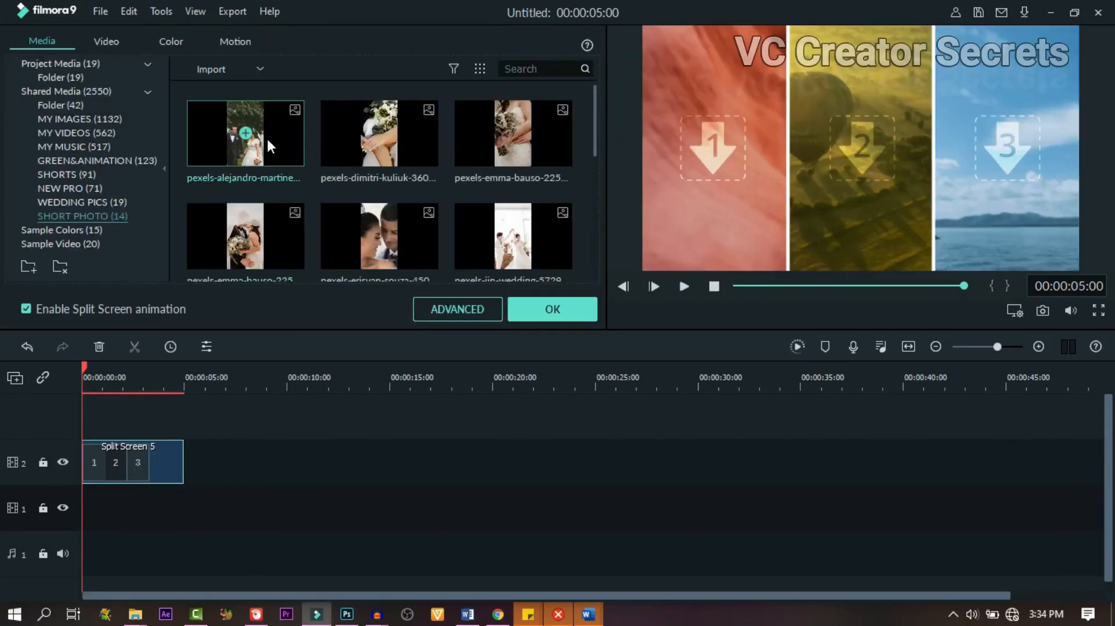
# Step: Fill panels 1–3 with the first three wedding photos, frame the bouquet shot, and save snapshot272
pyautogui.click(245, 133)
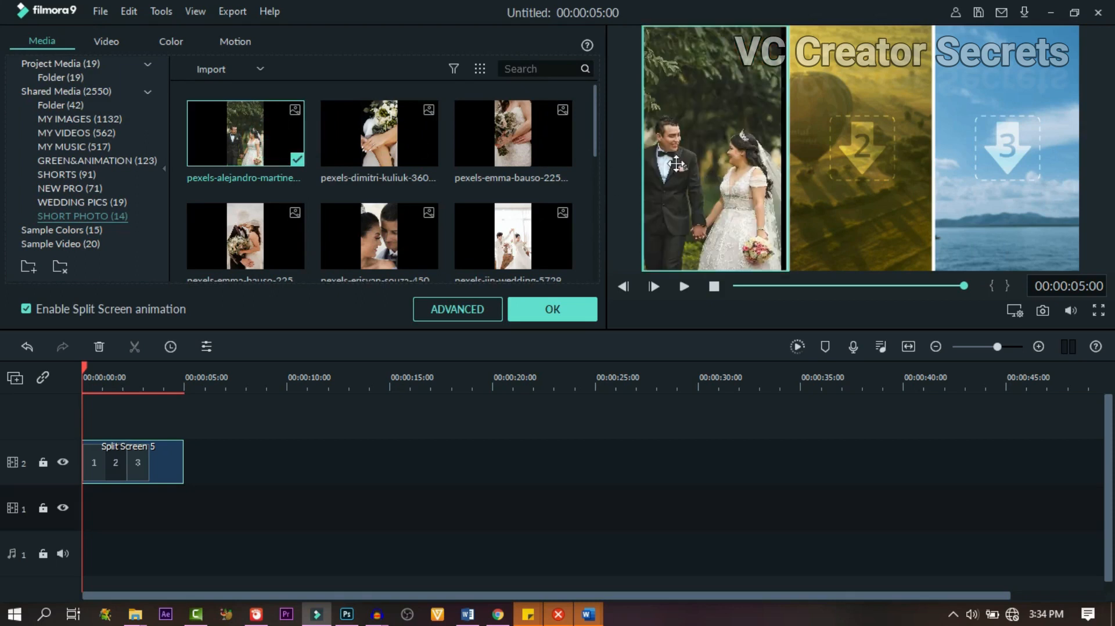
pyautogui.click(379, 132)
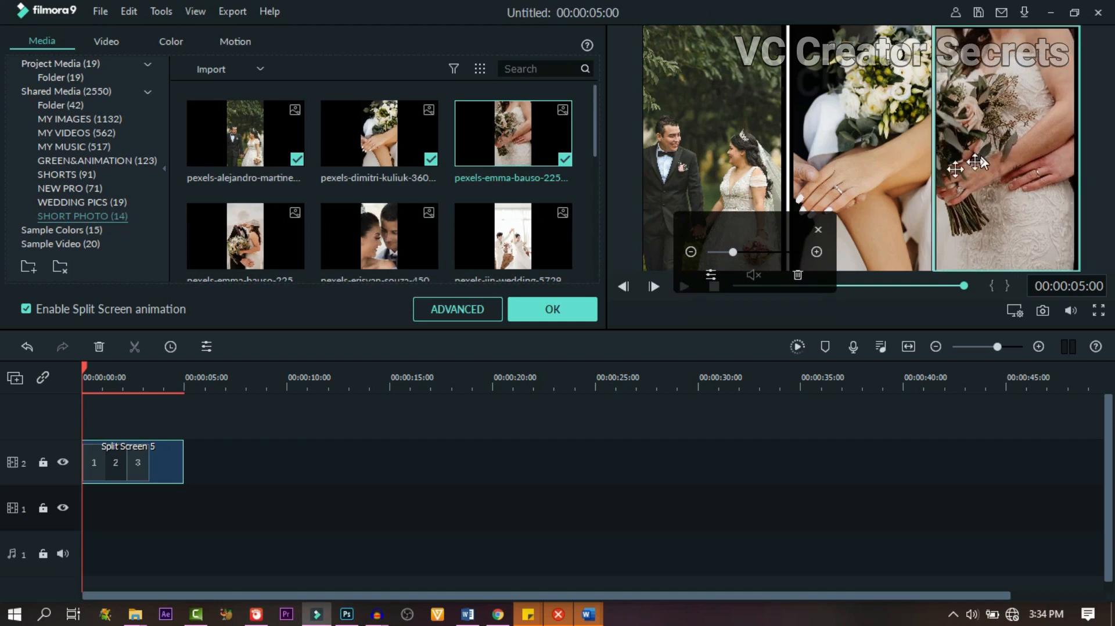
pyautogui.moveTo(733, 252); pyautogui.dragTo(753, 252)
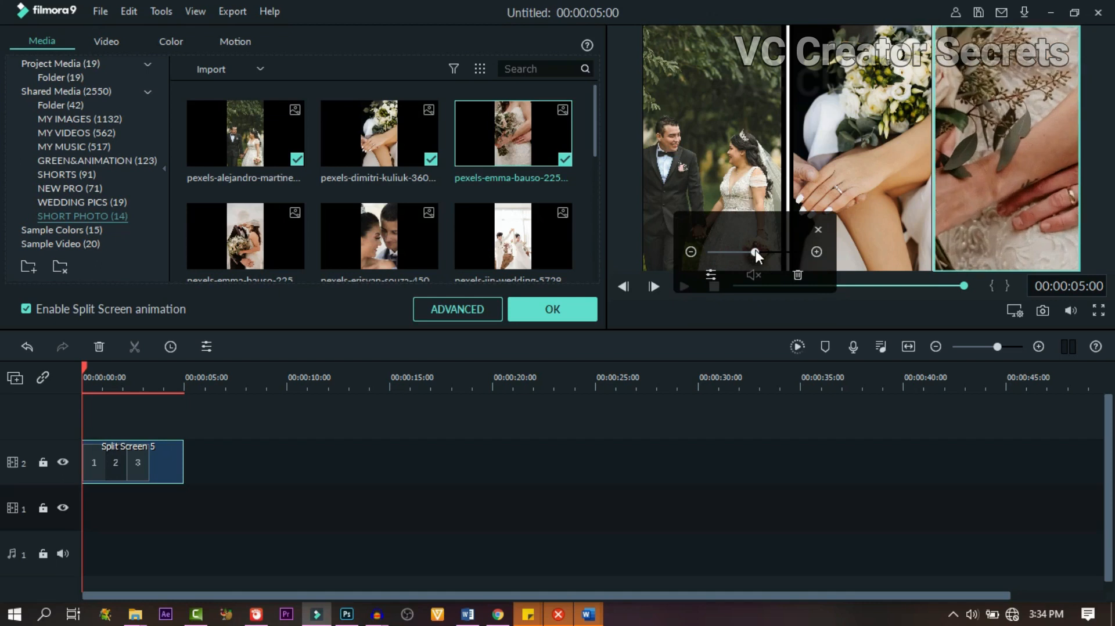
pyautogui.moveTo(757, 252); pyautogui.dragTo(734, 252)
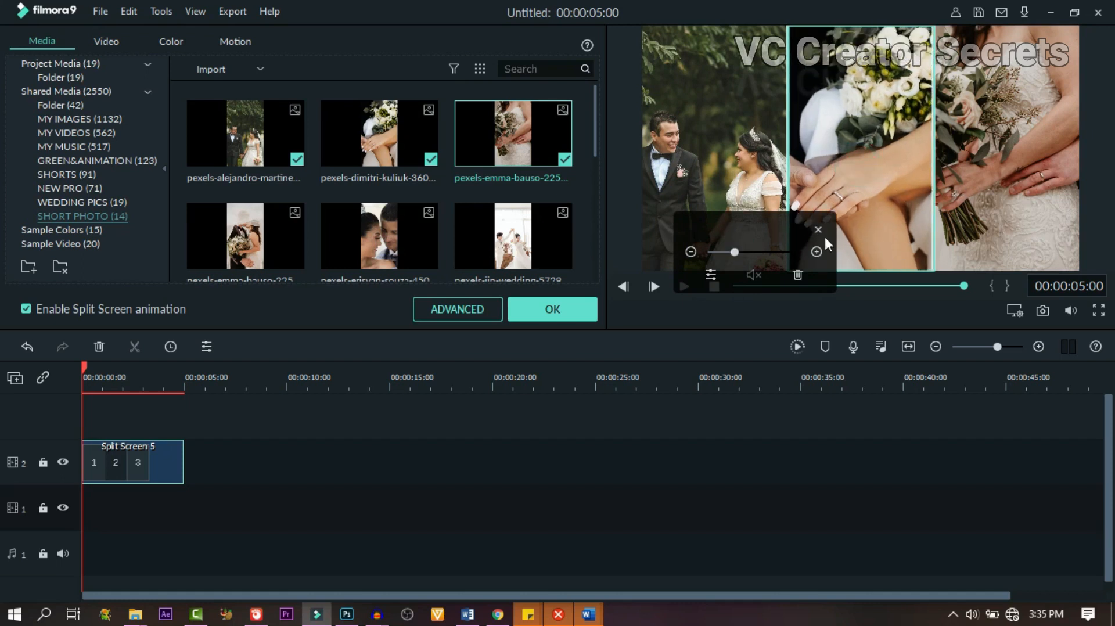
pyautogui.click(681, 286)
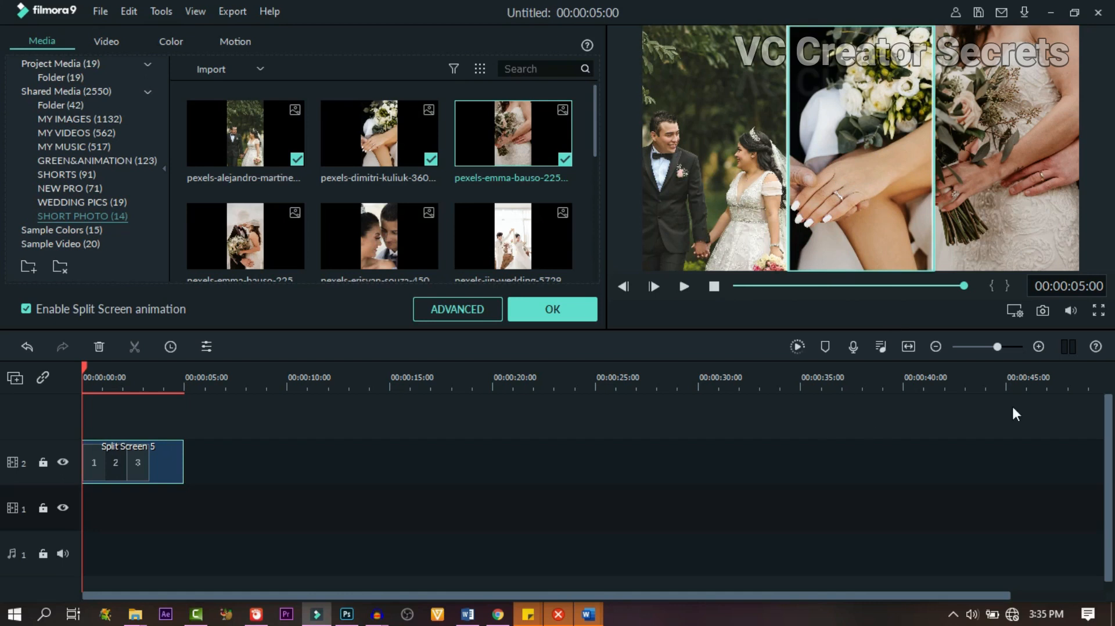
pyautogui.moveTo(1043, 311)
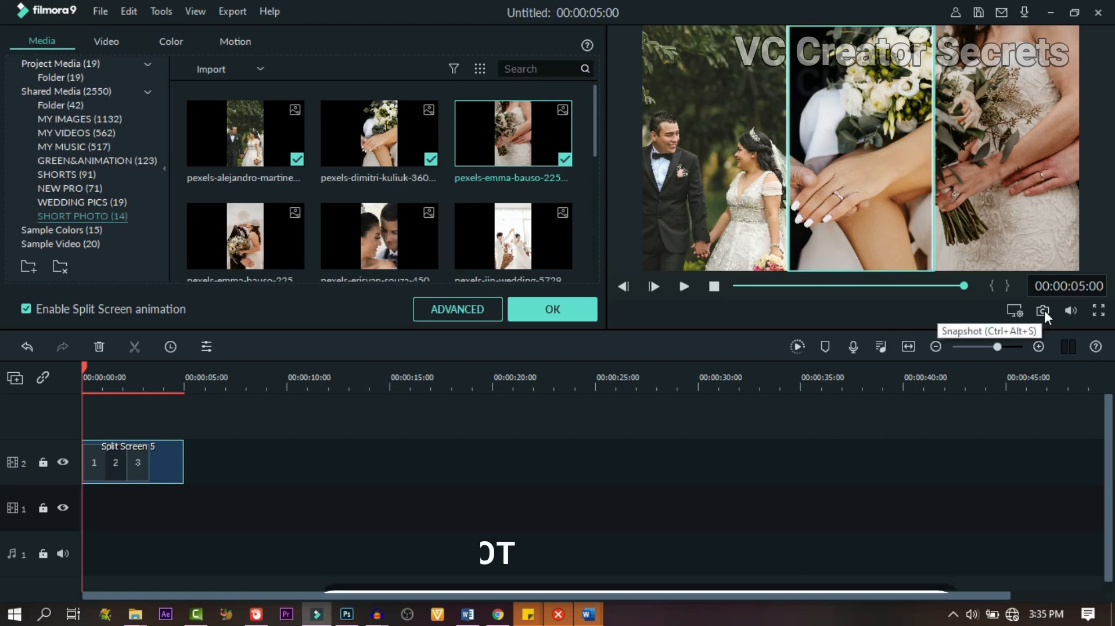
pyautogui.click(1043, 310)
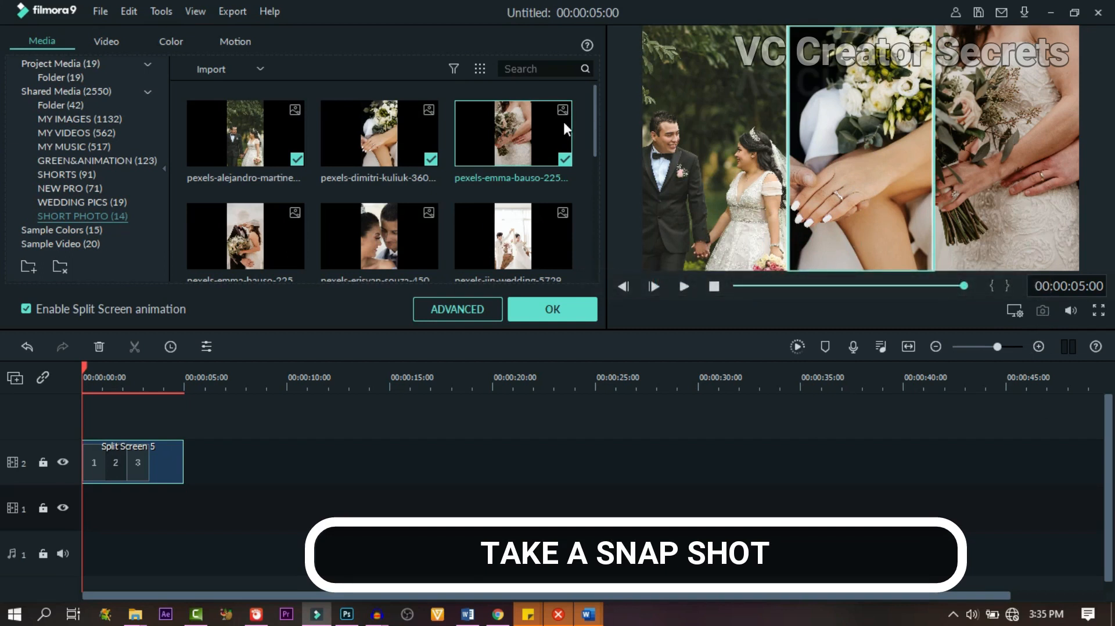
pyautogui.click(1043, 310)
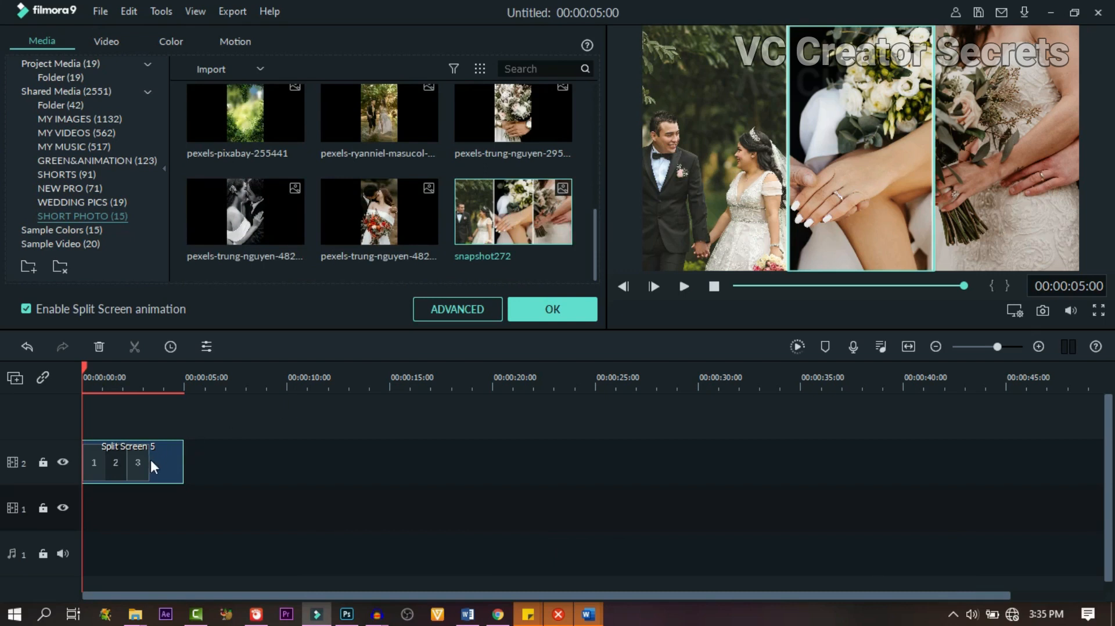
pyautogui.moveTo(728, 182)
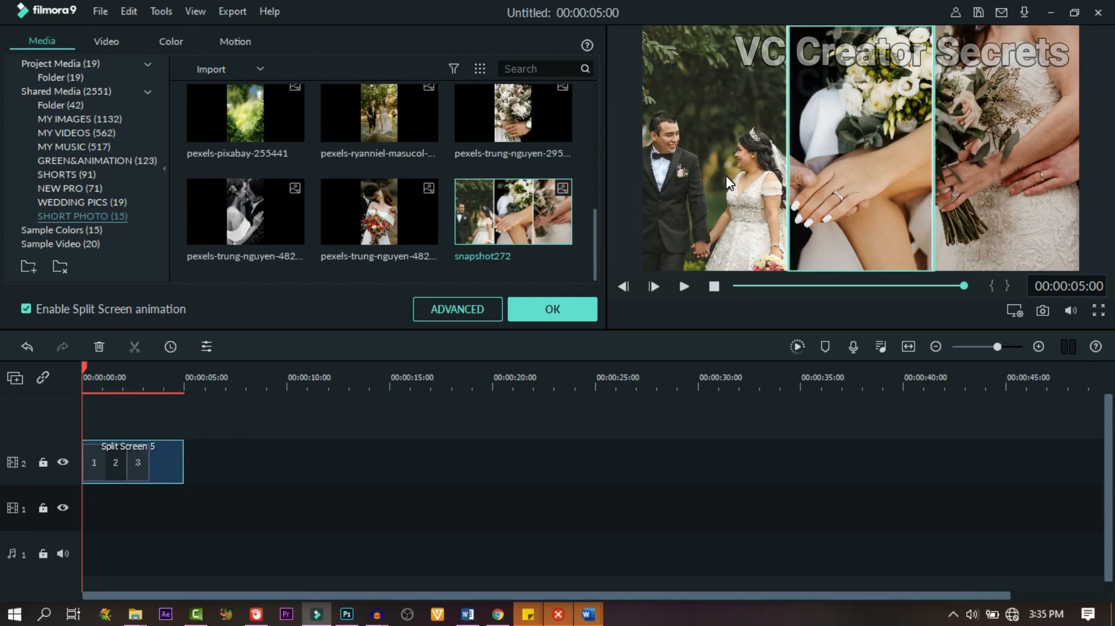
# Step: Swap the panels to the next three wedding photos and save a second composite snapshot
pyautogui.click(716, 147)
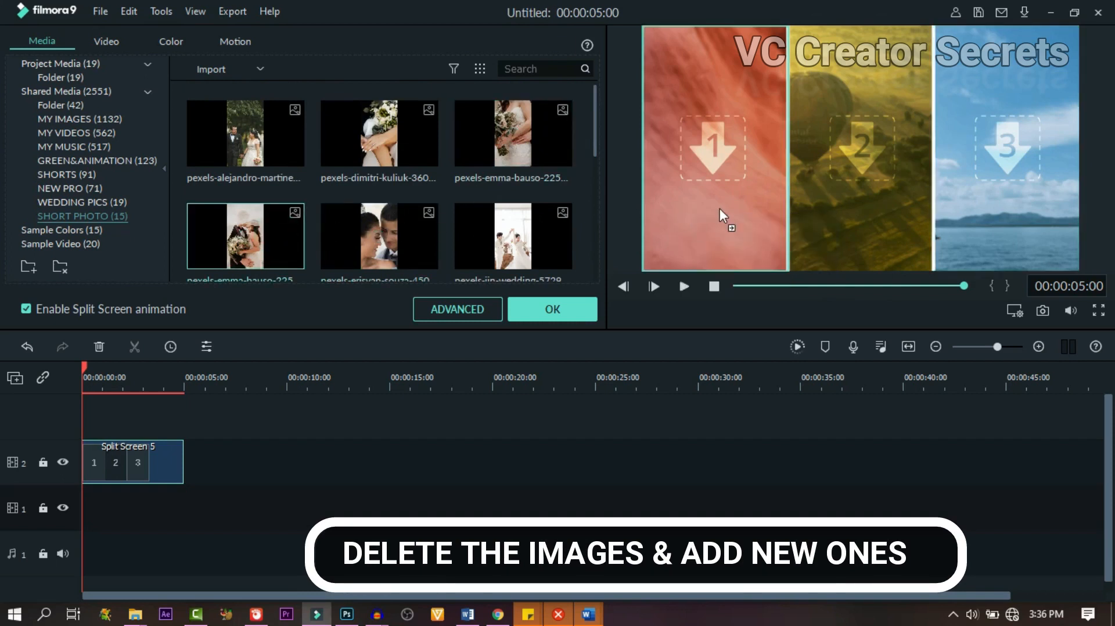
pyautogui.click(245, 235)
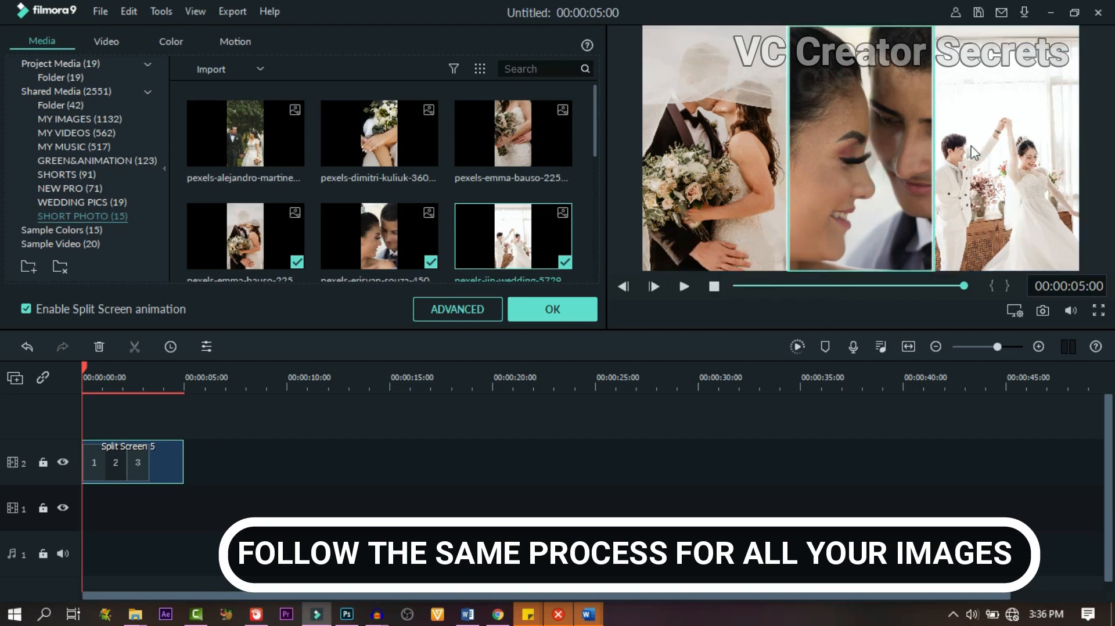
pyautogui.moveTo(1041, 311)
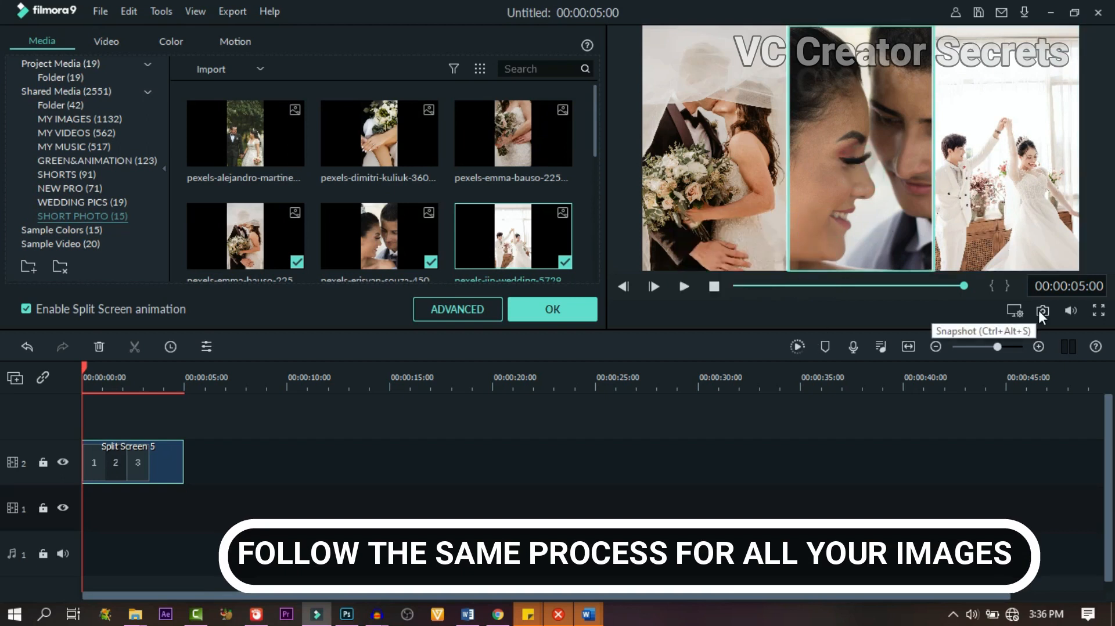
pyautogui.click(1042, 312)
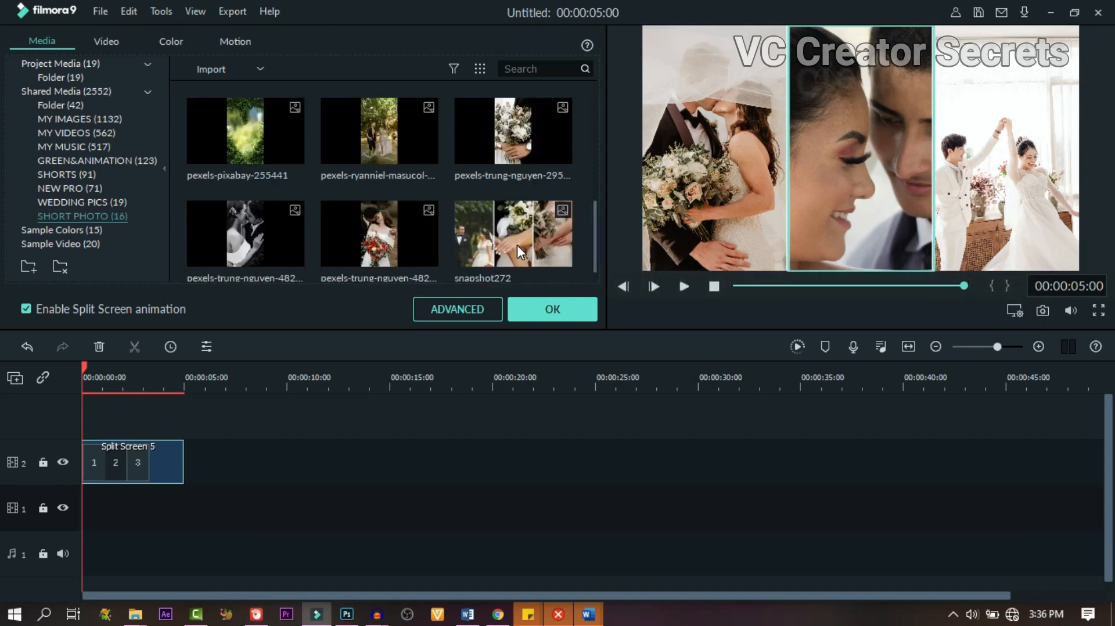
pyautogui.scroll(-3)
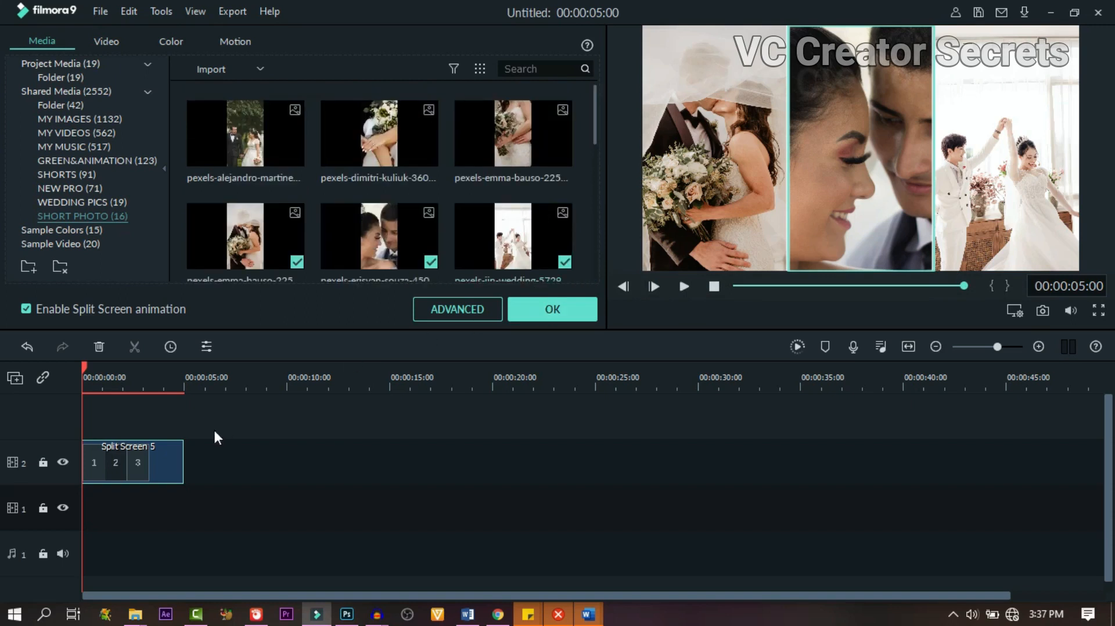
# Step: Clear panel 1 and drop the next wedding photo into it
pyautogui.click(707, 188)
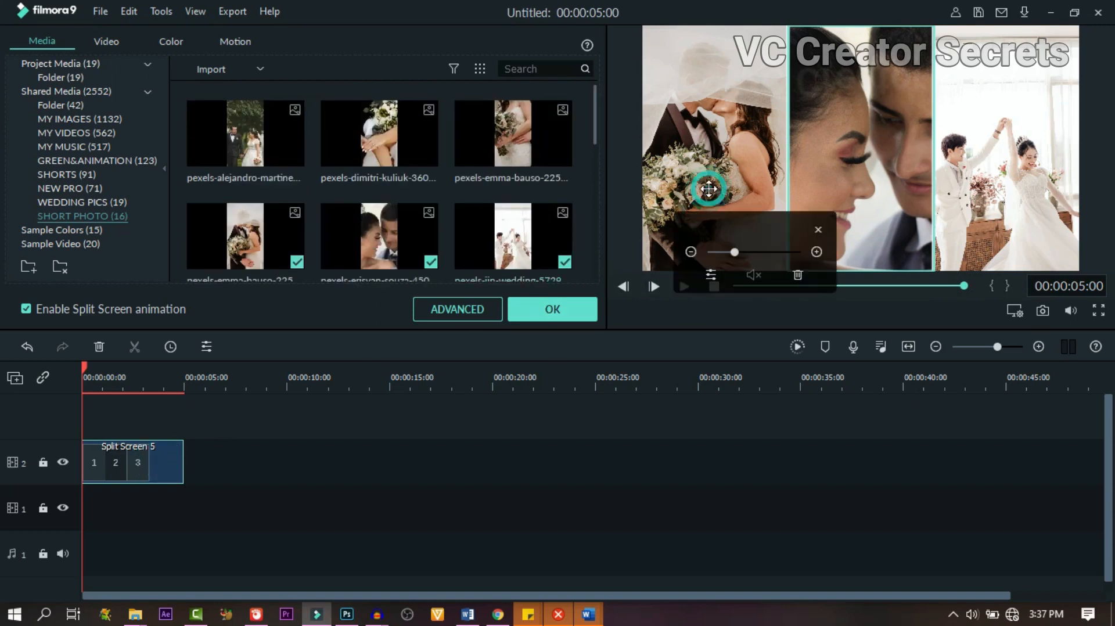
pyautogui.moveTo(707, 188); pyautogui.dragTo(869, 137)
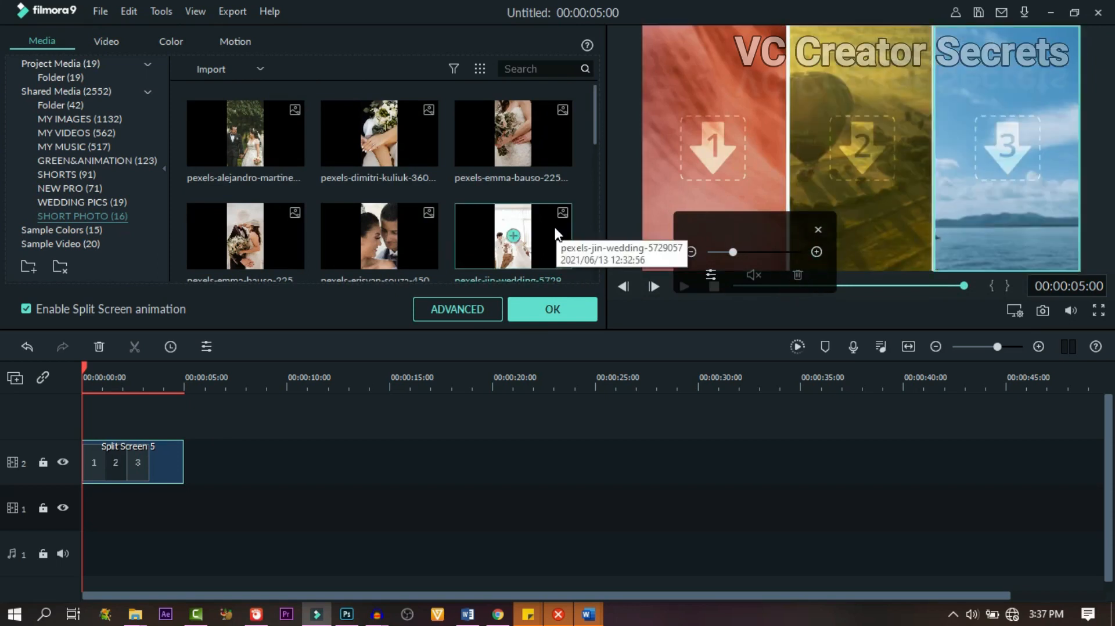
pyautogui.scroll(-3)
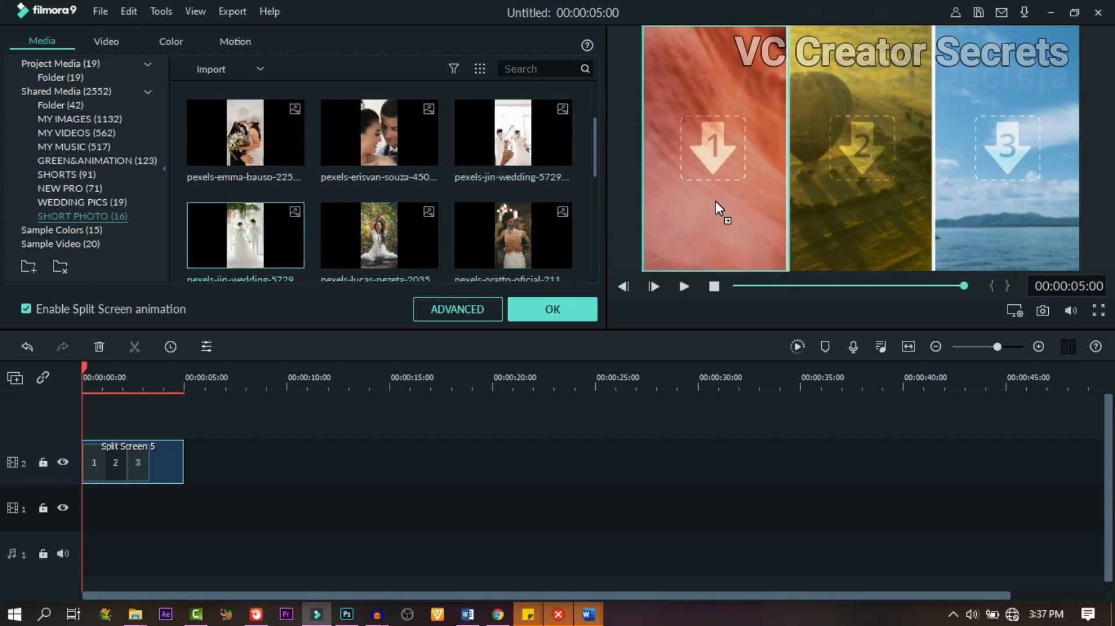
pyautogui.moveTo(245, 235); pyautogui.dragTo(714, 146)
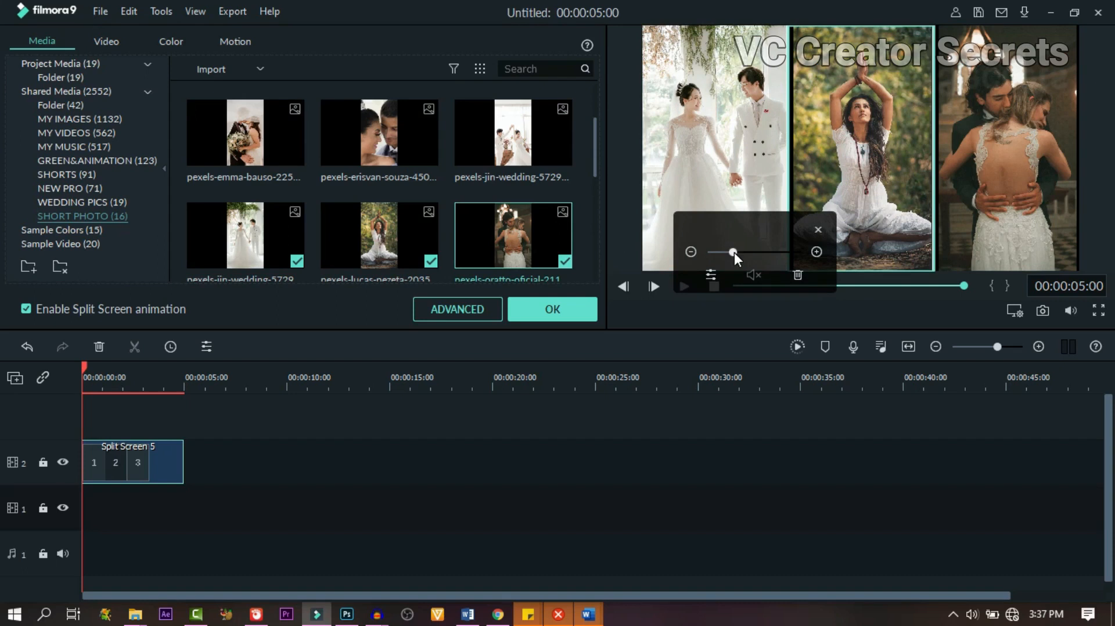
# Step: Zoom the middle panel's photo and save the composite as another snapshot, ending at snapshot276
pyautogui.moveTo(732, 252); pyautogui.dragTo(740, 252)
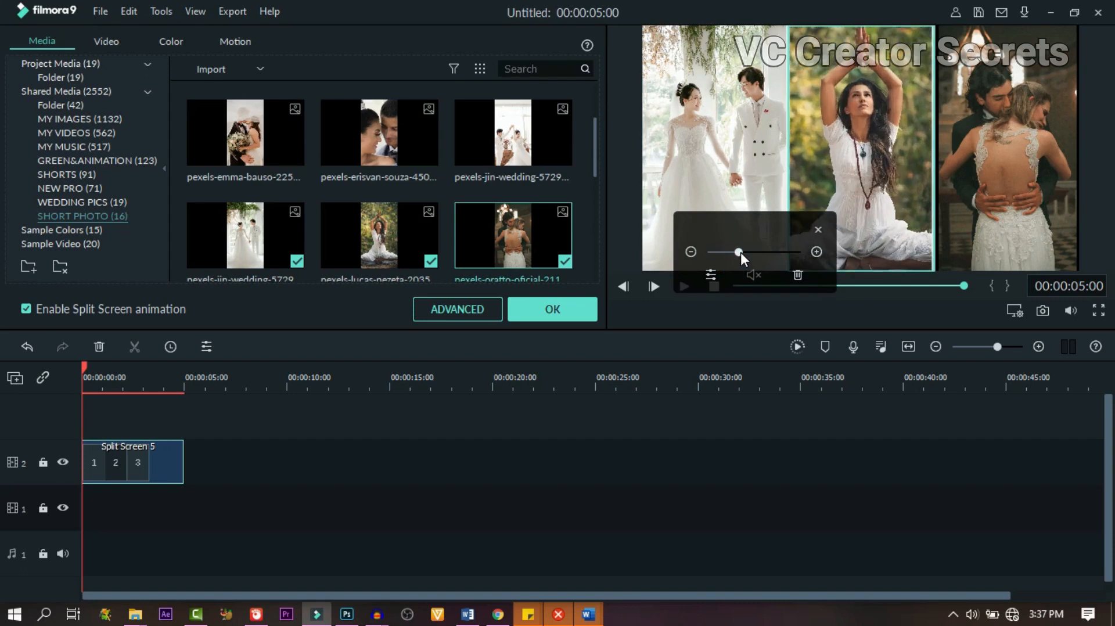
pyautogui.click(1006, 149)
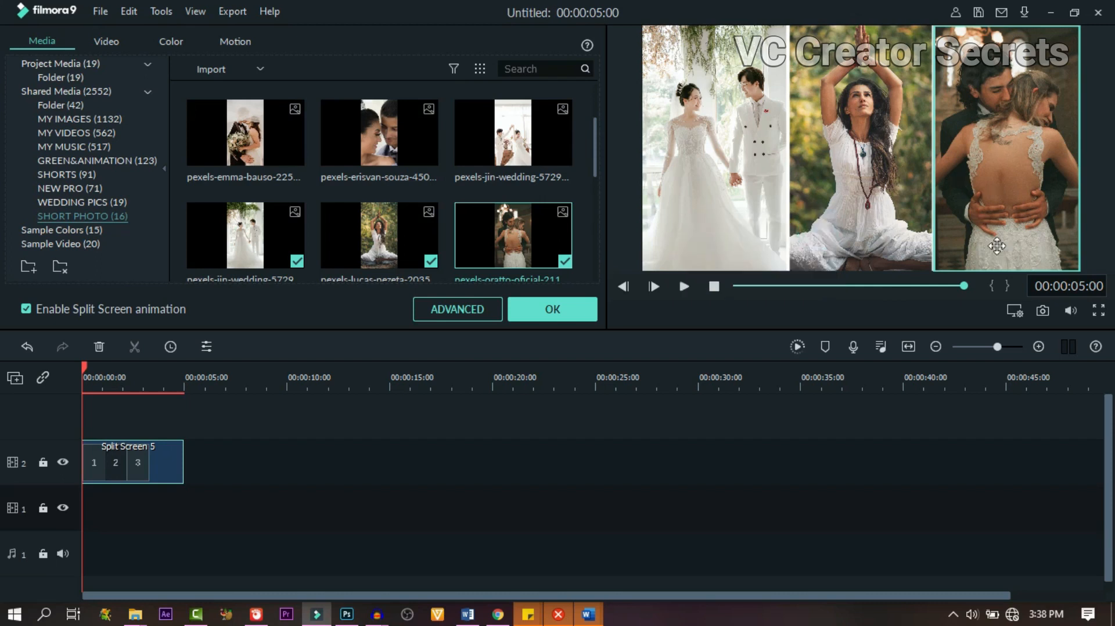
pyautogui.moveTo(1043, 311)
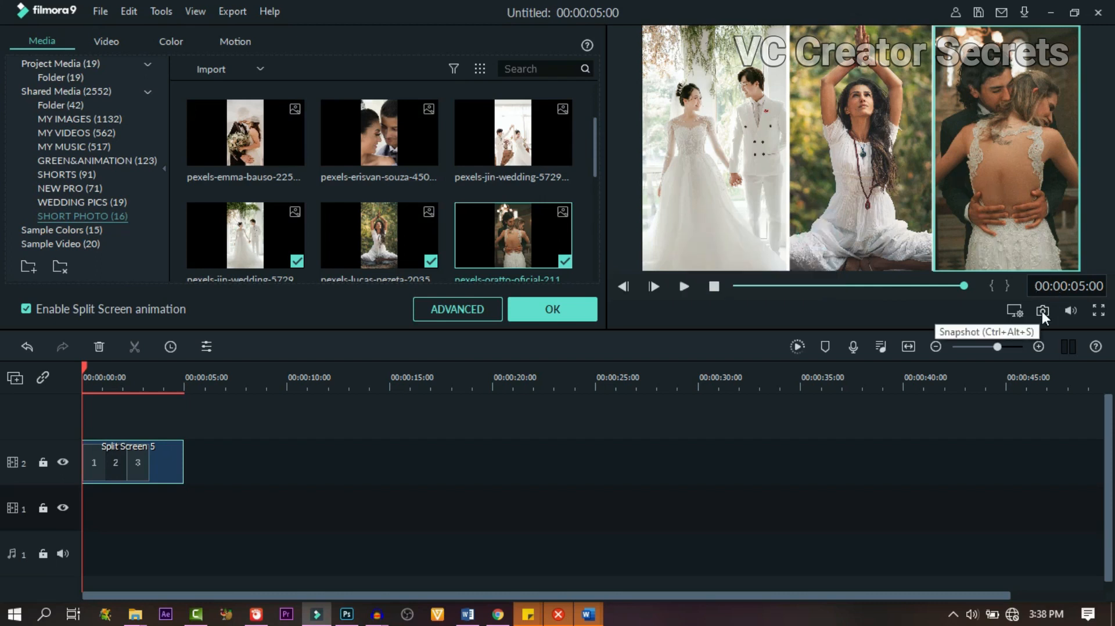
pyautogui.click(1041, 310)
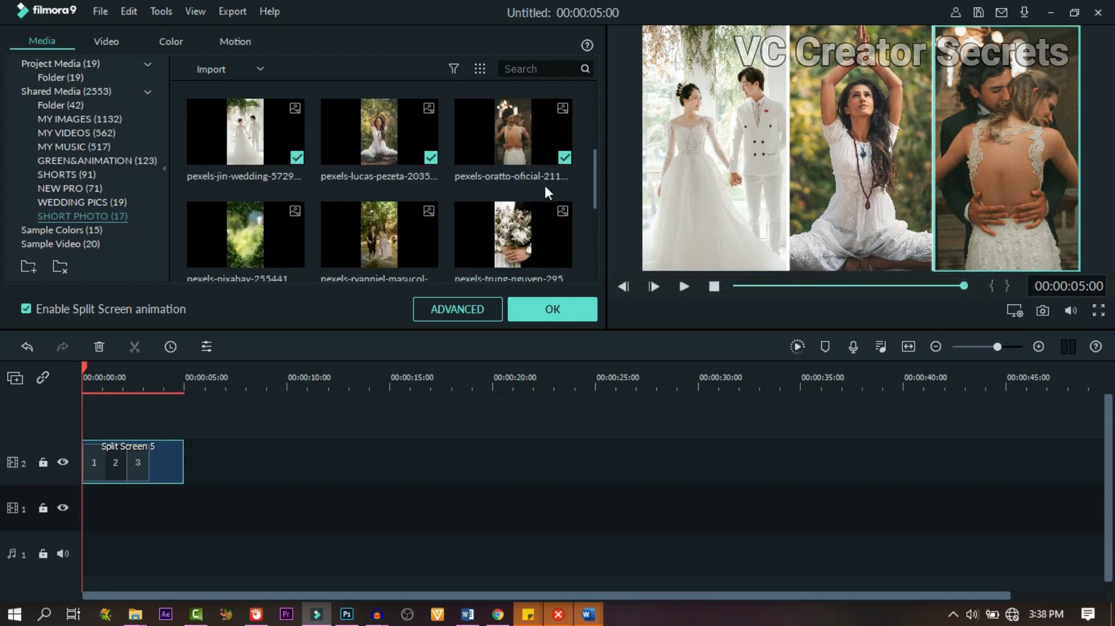
pyautogui.click(699, 168)
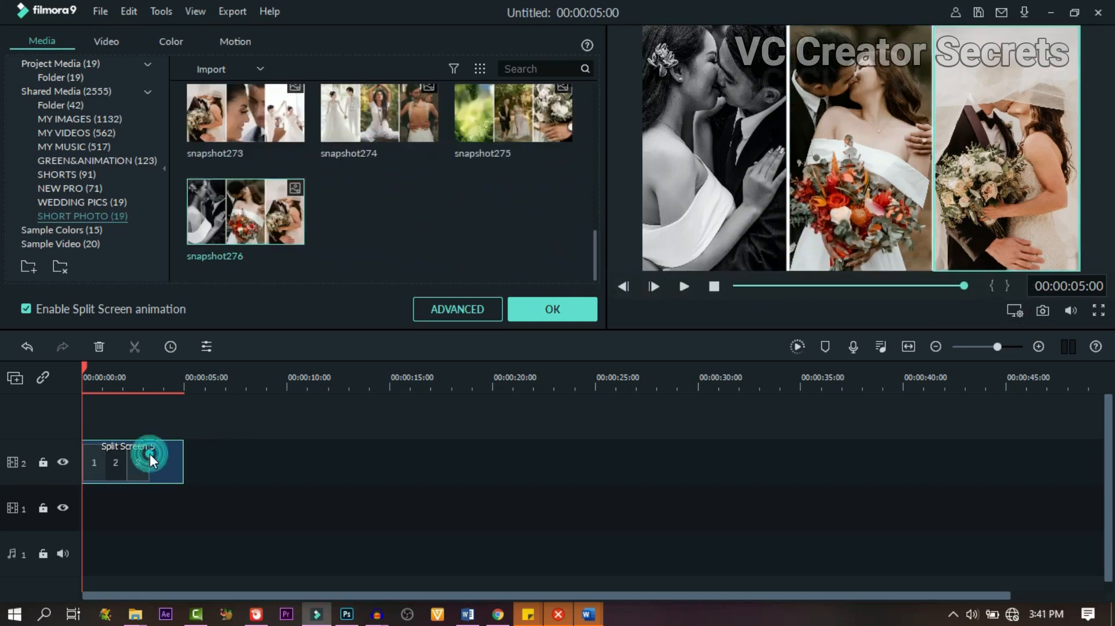
pyautogui.moveTo(99, 348)
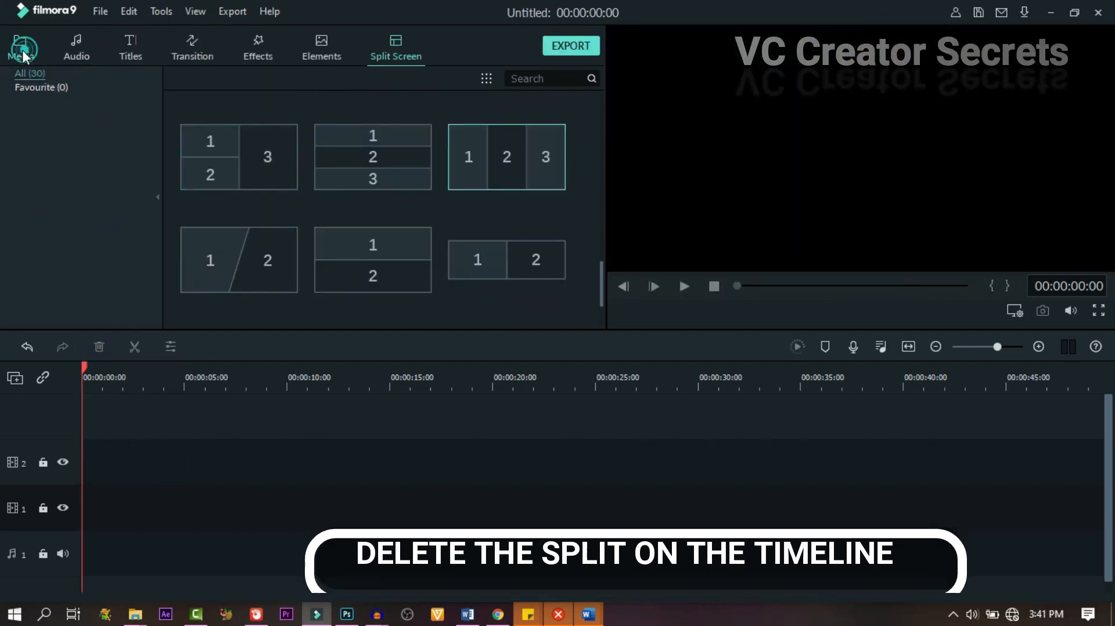
# Step: From the media library, place snapshot272 at the start of track 2 and snapshot274 after it
pyautogui.click(20, 47)
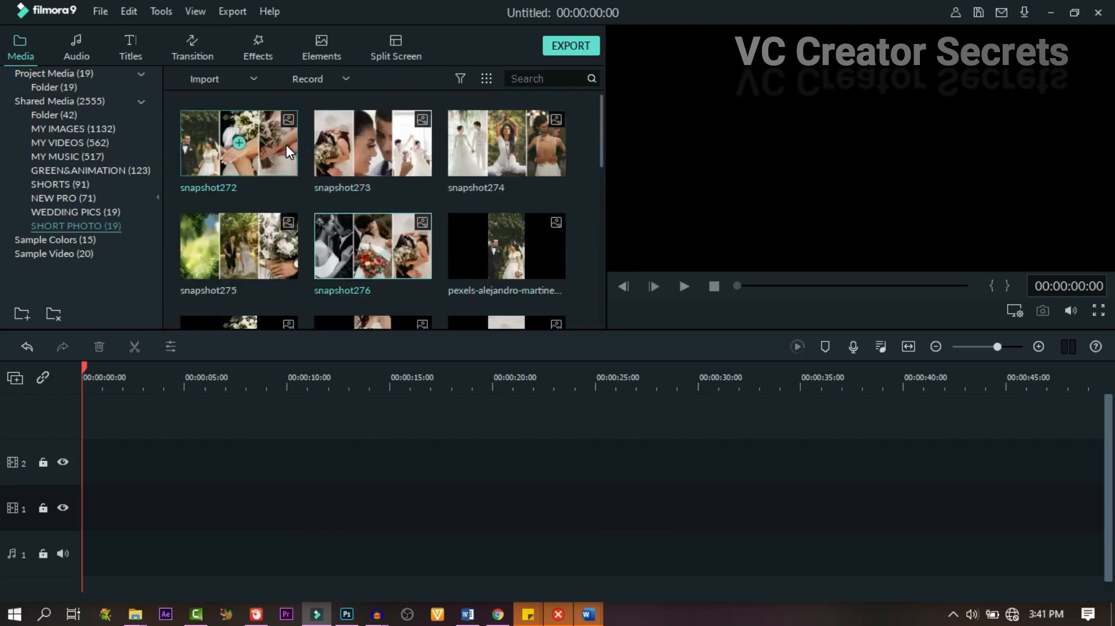
pyautogui.moveTo(238, 142); pyautogui.dragTo(131, 462)
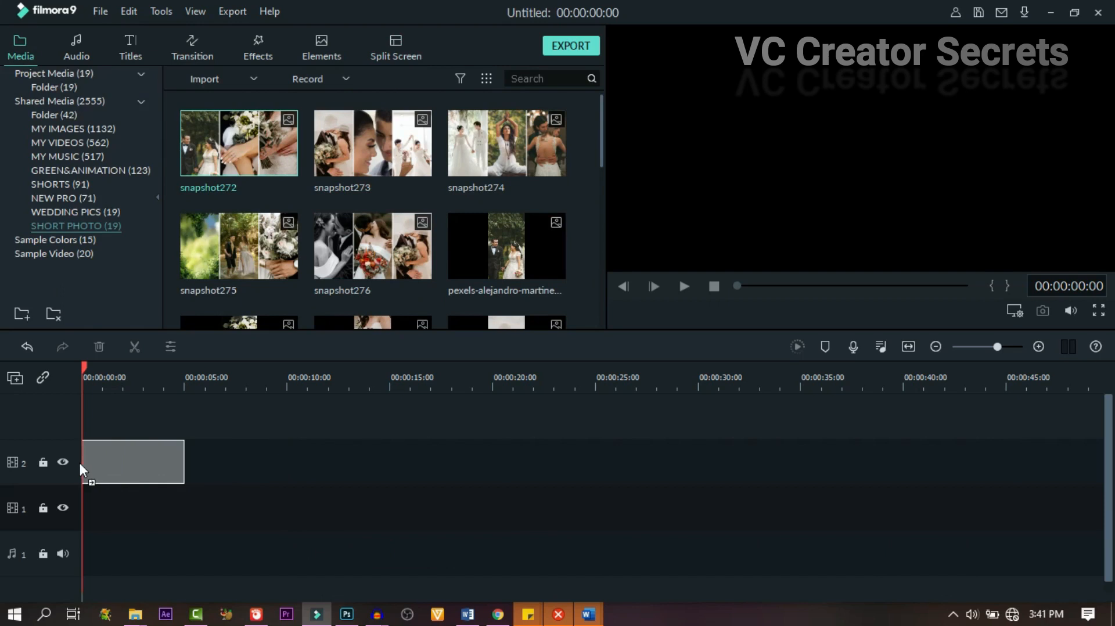
pyautogui.moveTo(238, 142); pyautogui.dragTo(131, 460)
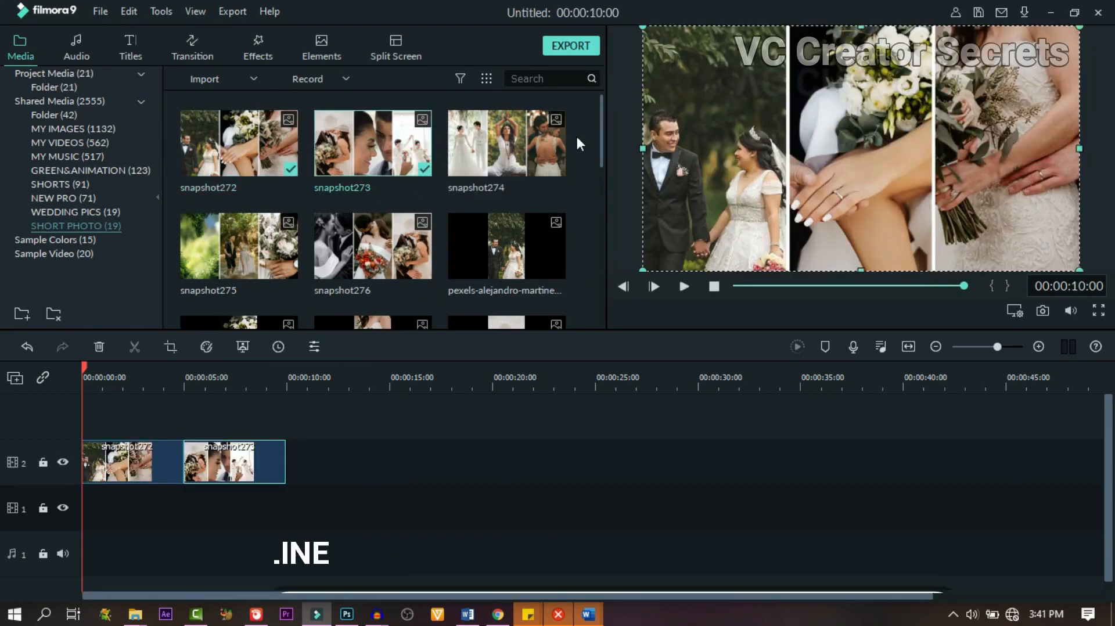
pyautogui.moveTo(505, 142); pyautogui.dragTo(338, 461)
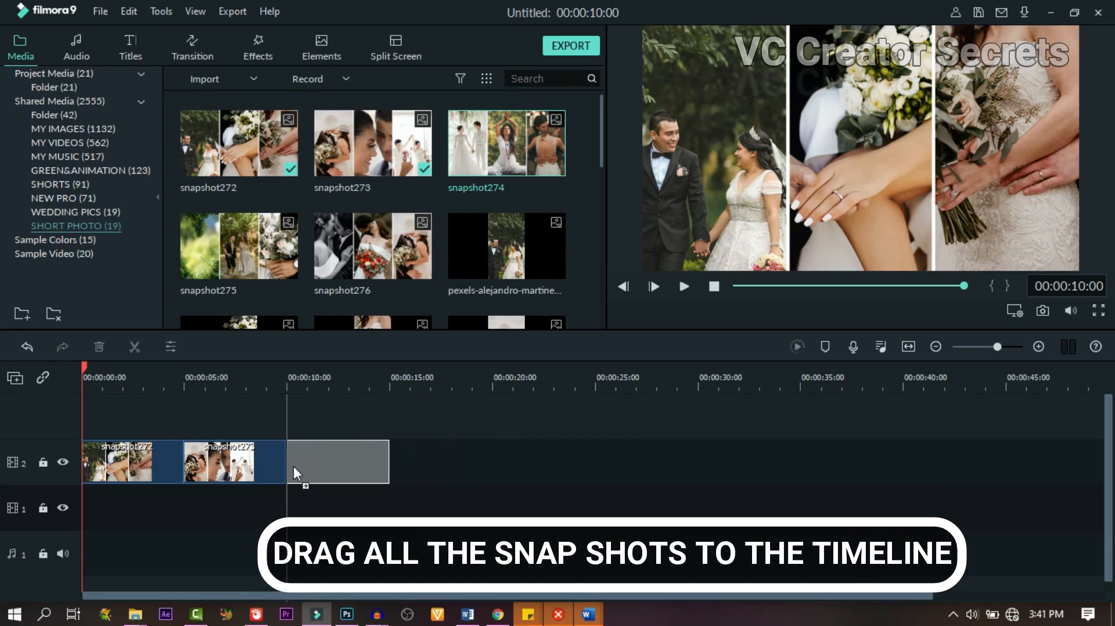
# Step: Add snapshot275 and snapshot276 as the fourth and fifth photo clips in sequence
pyautogui.moveTo(505, 142); pyautogui.dragTo(338, 461)
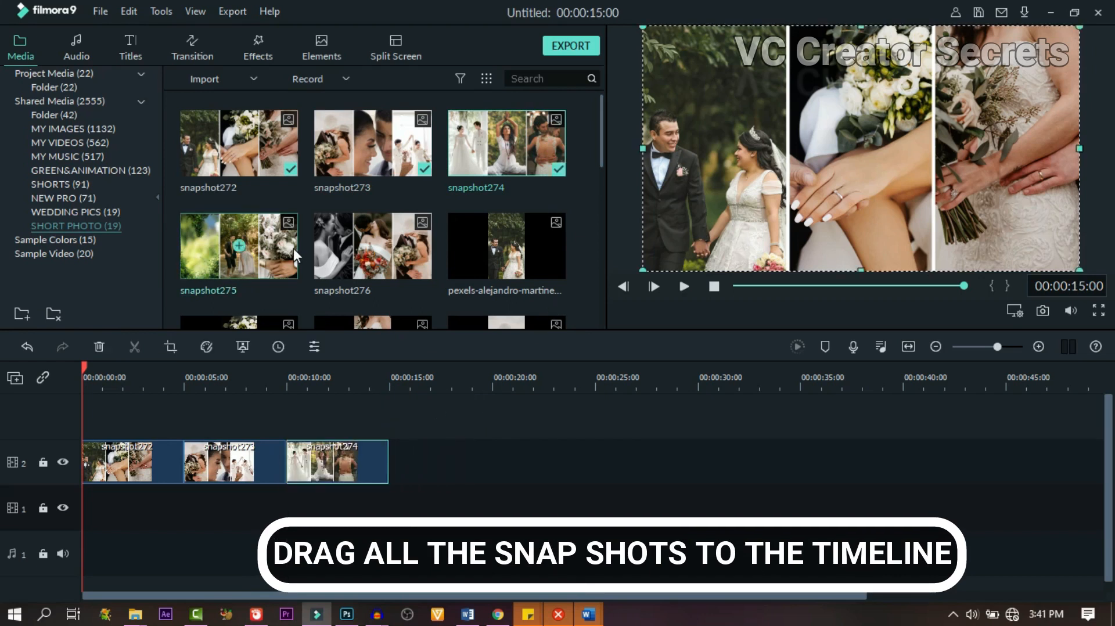
pyautogui.moveTo(238, 245); pyautogui.dragTo(425, 461)
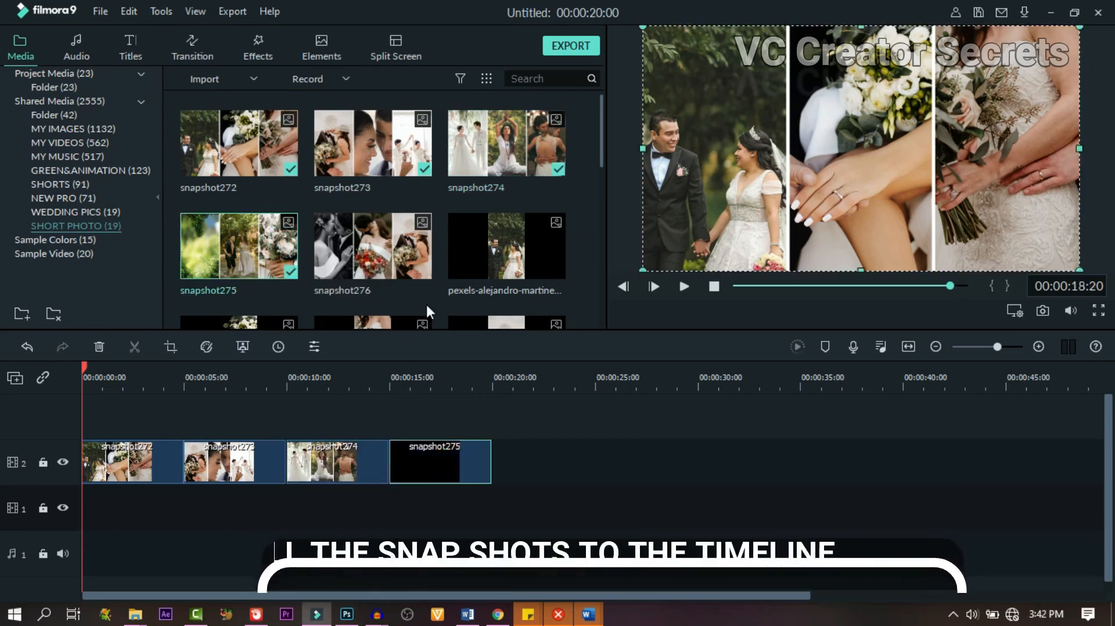
pyautogui.moveTo(371, 245); pyautogui.dragTo(540, 461)
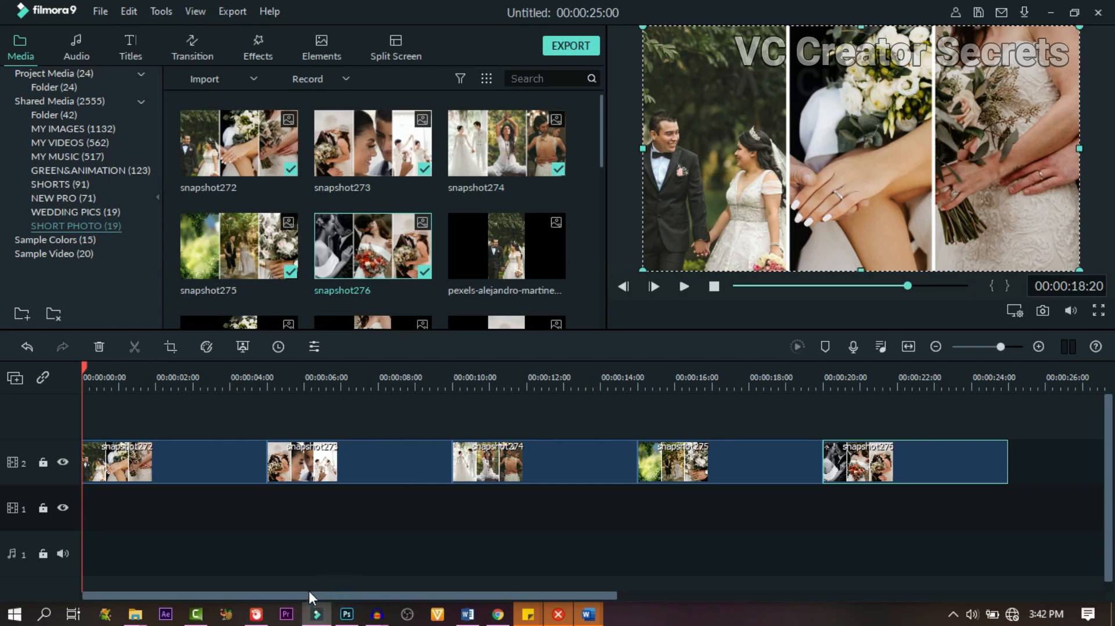
pyautogui.click(682, 286)
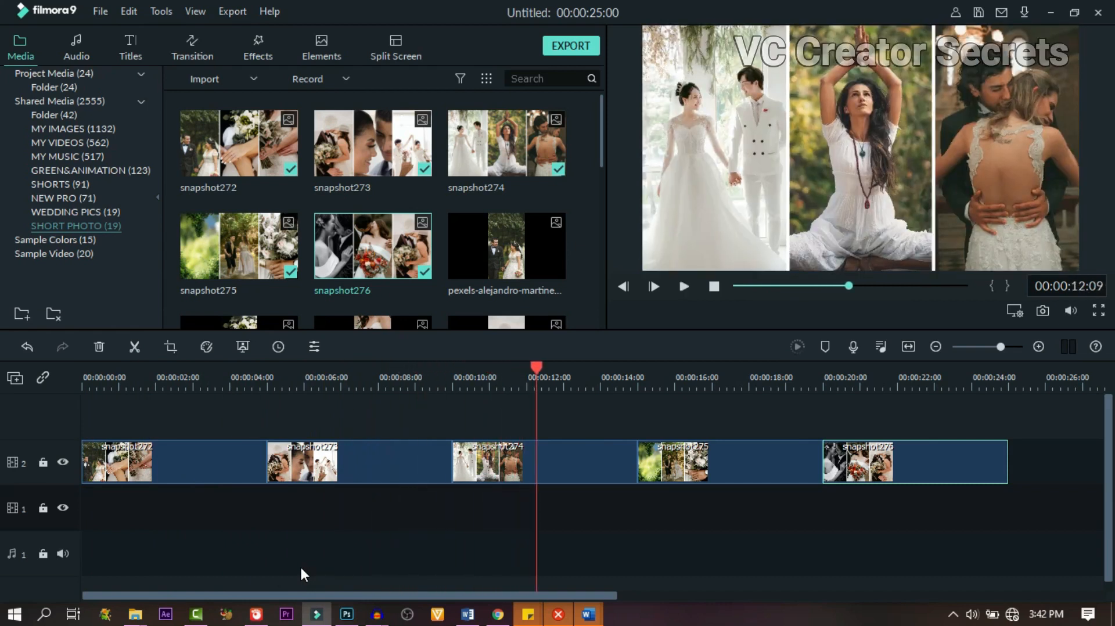
# Step: Lay a white sample colour on track 1 under the photos, stretched to the slideshow's full length
pyautogui.click(54, 239)
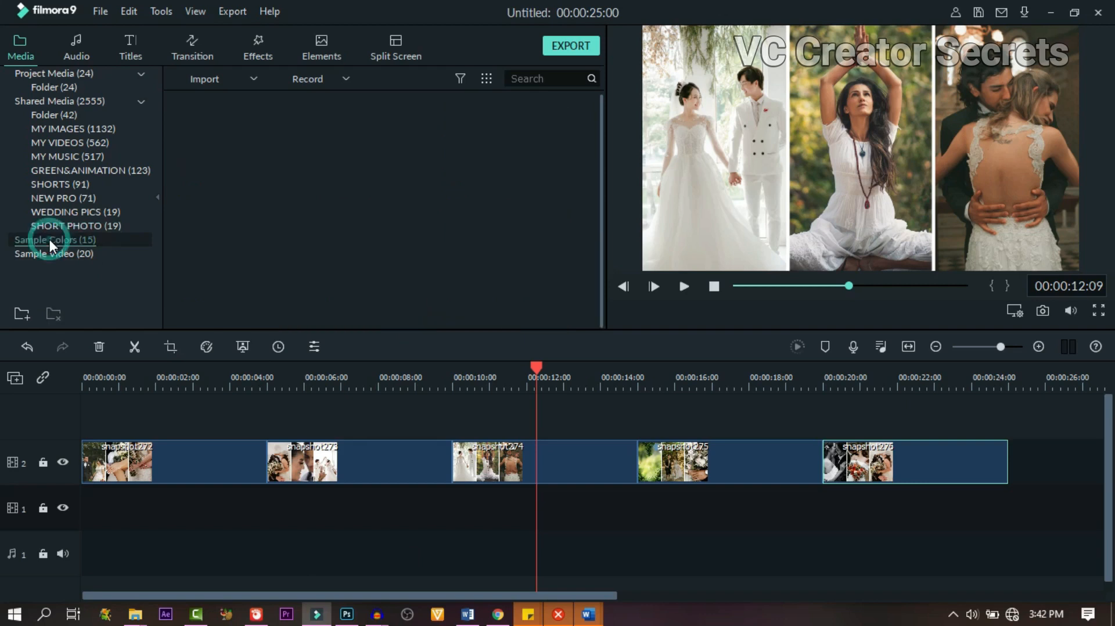
pyautogui.click(55, 240)
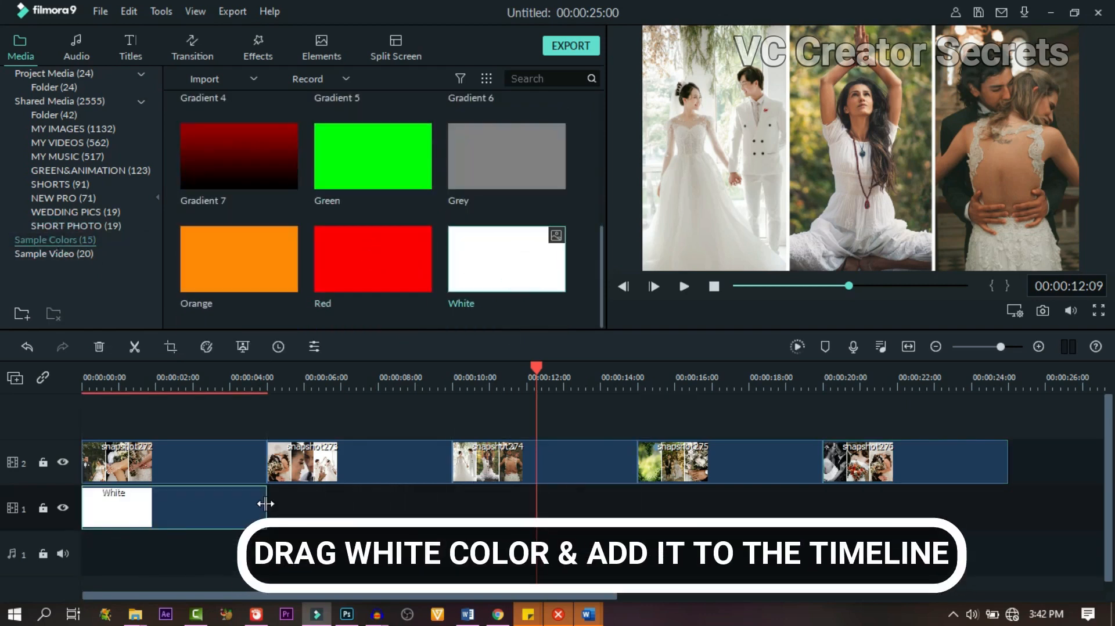
pyautogui.moveTo(267, 505); pyautogui.dragTo(1002, 506)
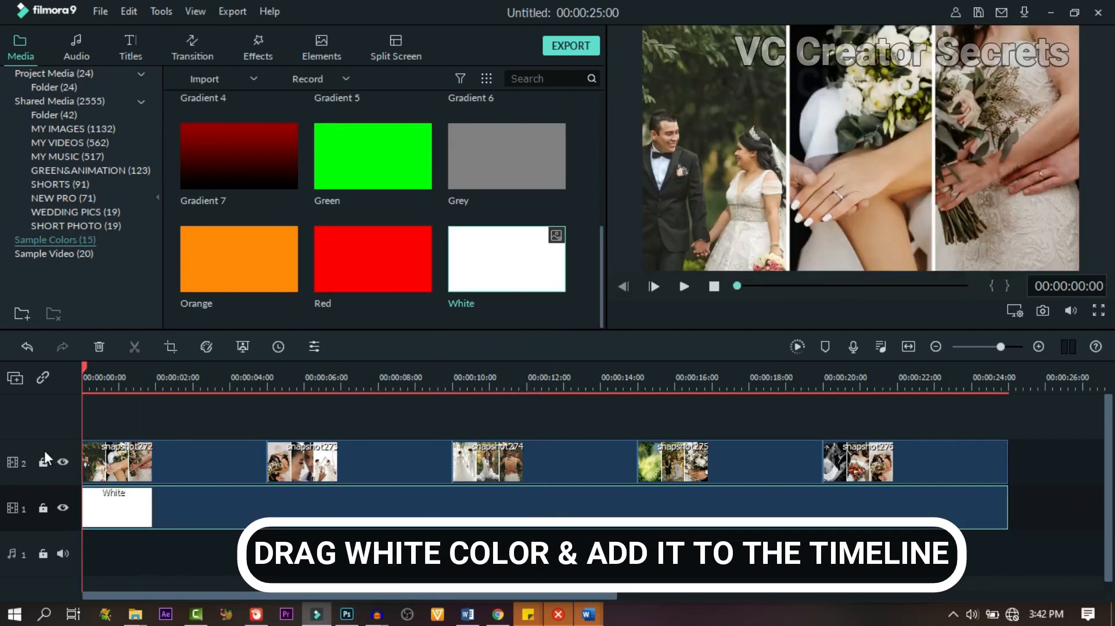
pyautogui.click(168, 377)
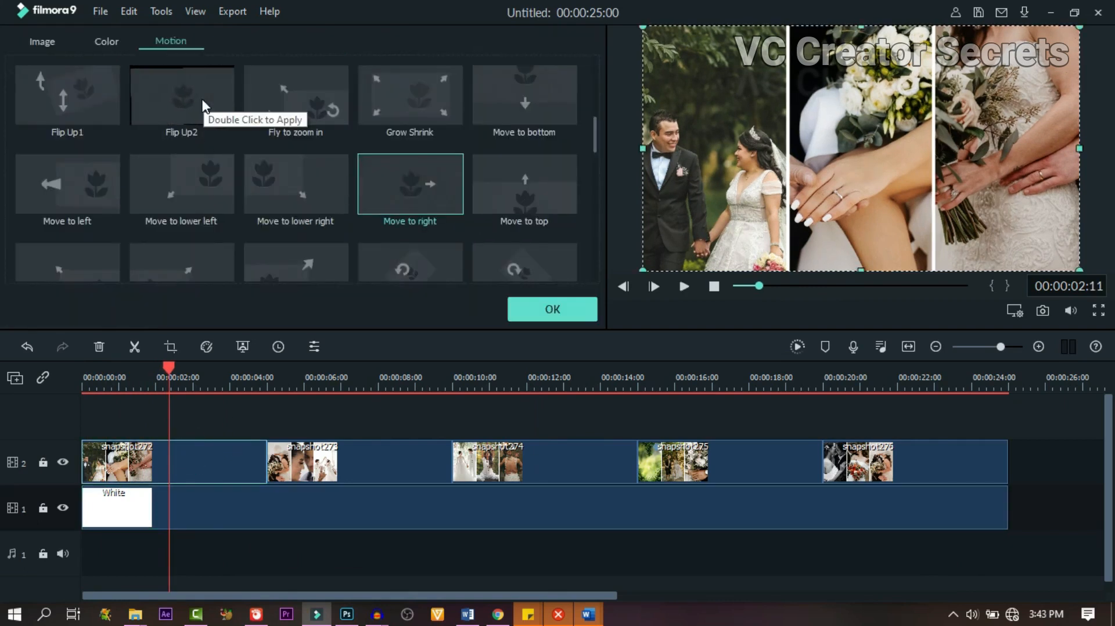
pyautogui.moveTo(410, 183)
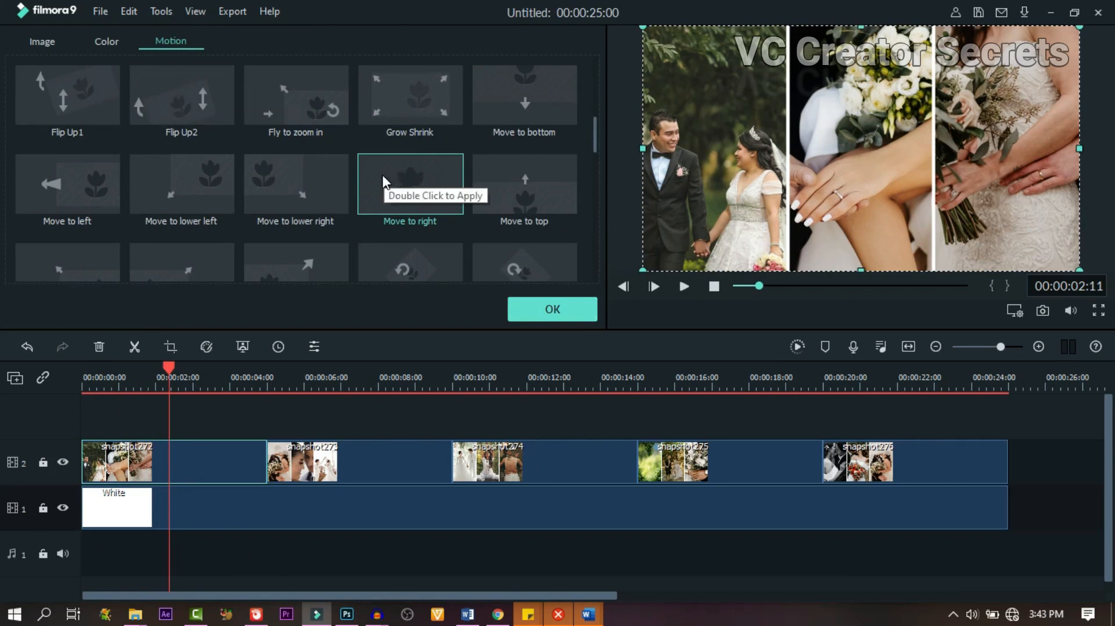
# Step: Apply the Move to right motion to the photo clips and preview the sliding effect
pyautogui.click(382, 175)
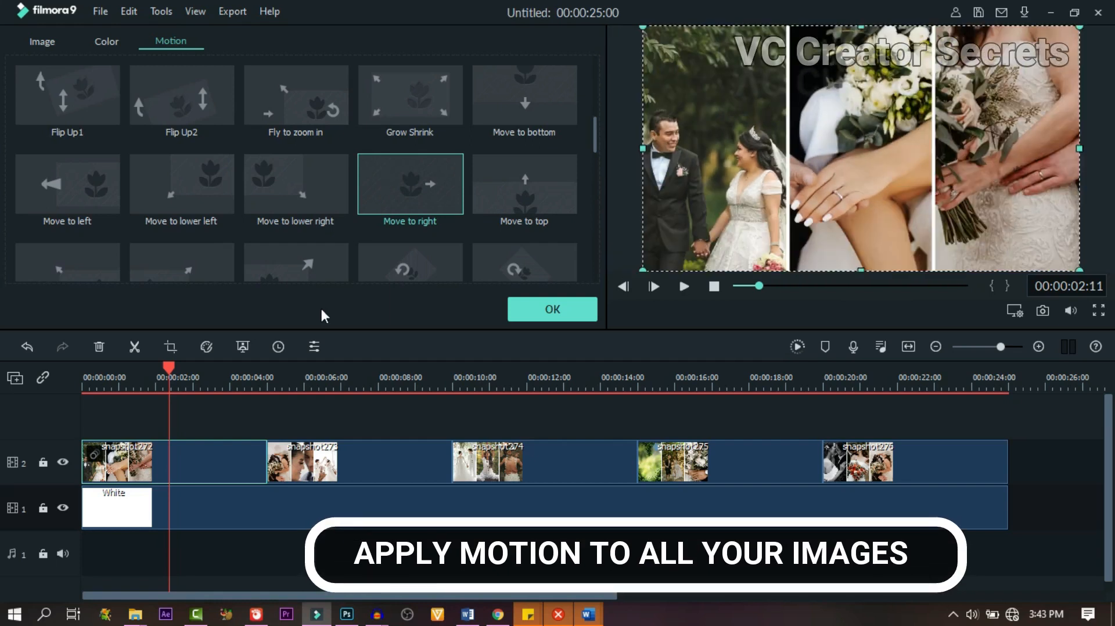
pyautogui.click(387, 368)
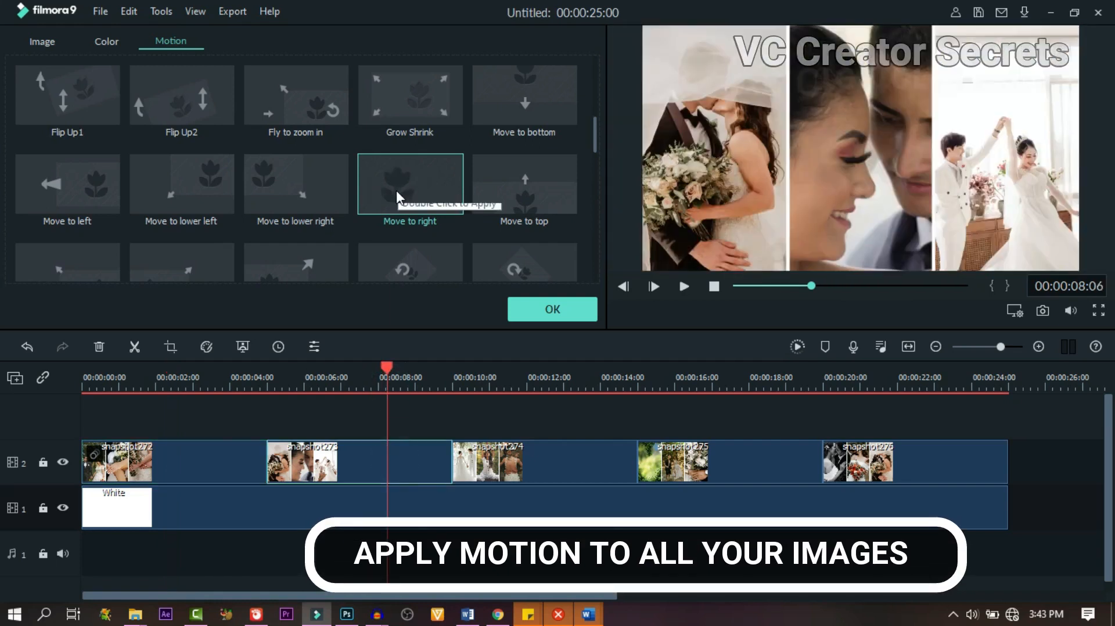
pyautogui.doubleClick(410, 183)
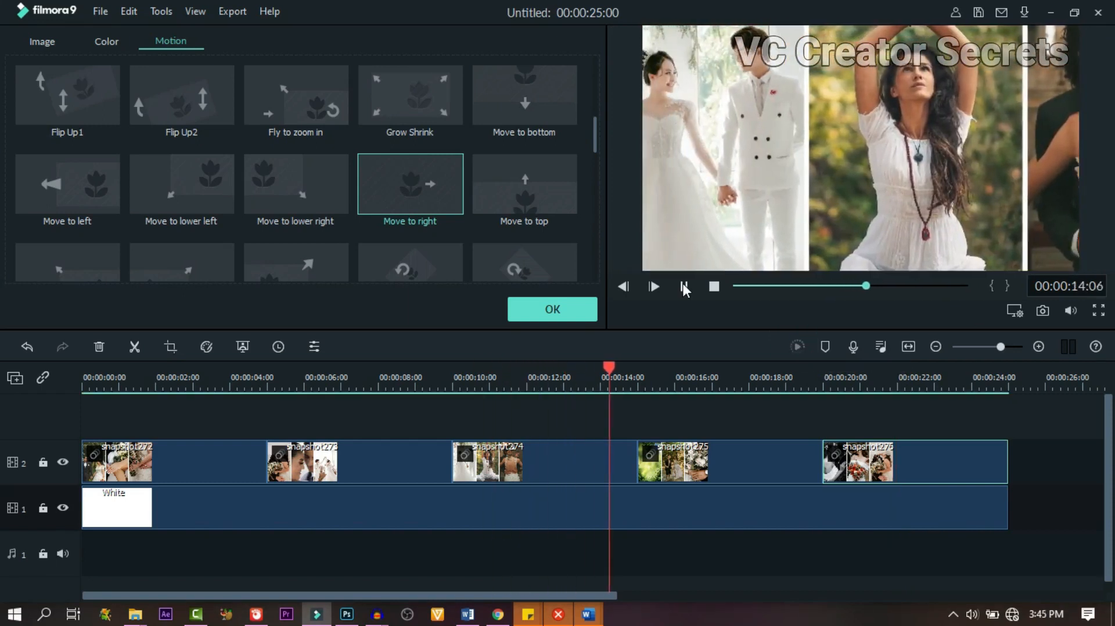
pyautogui.click(191, 47)
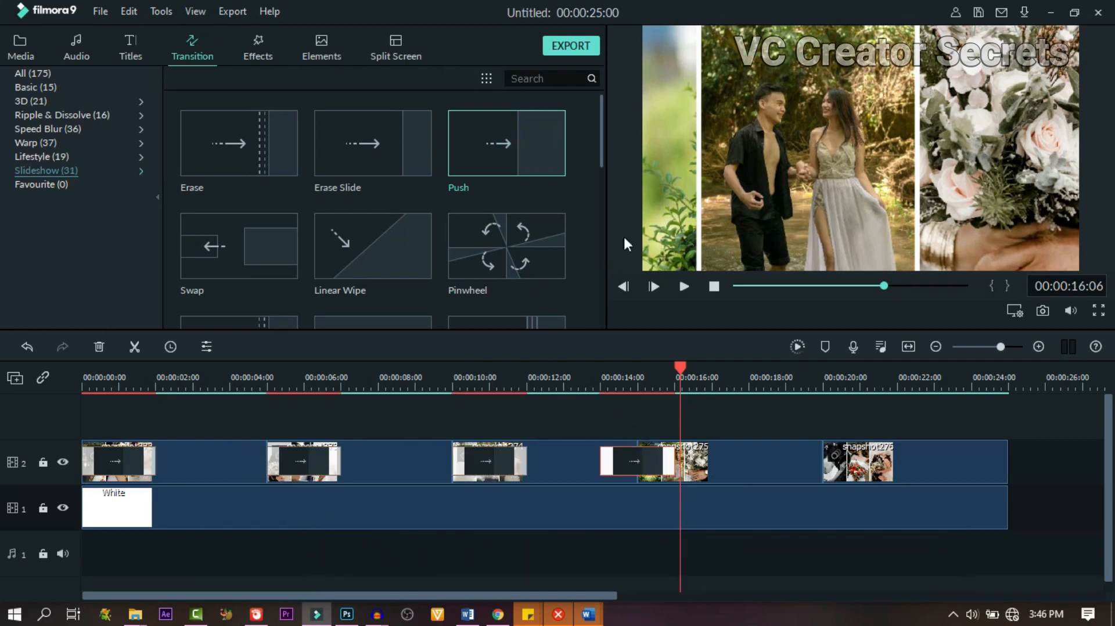
# Step: Set the Push transition duration to 00:00:03:00 and apply it to all photo clips
pyautogui.click(505, 141)
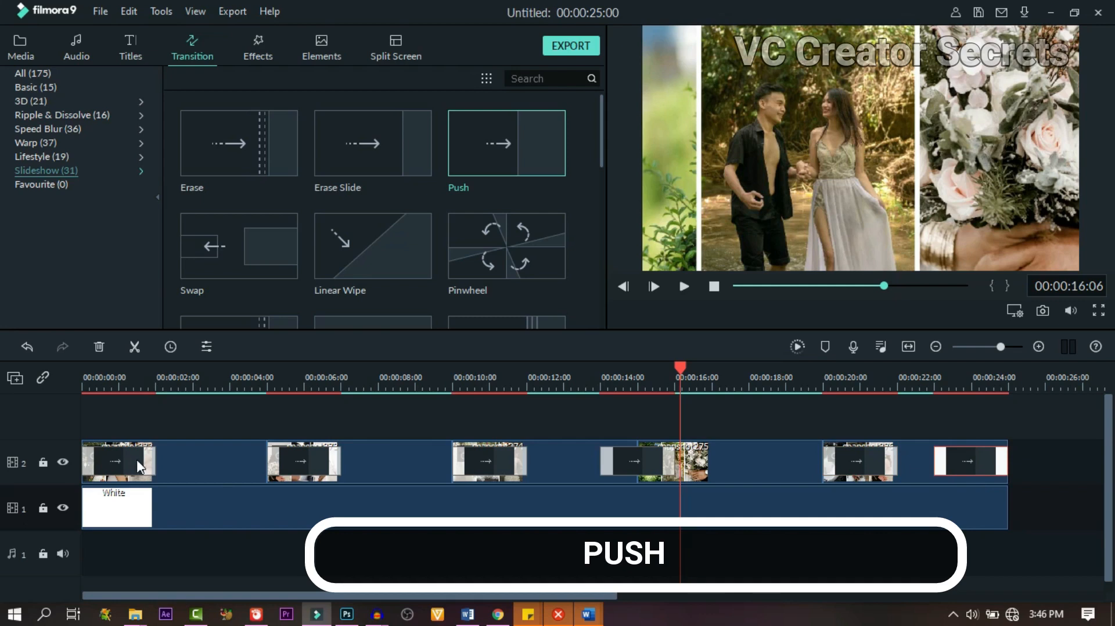
pyautogui.doubleClick(119, 461)
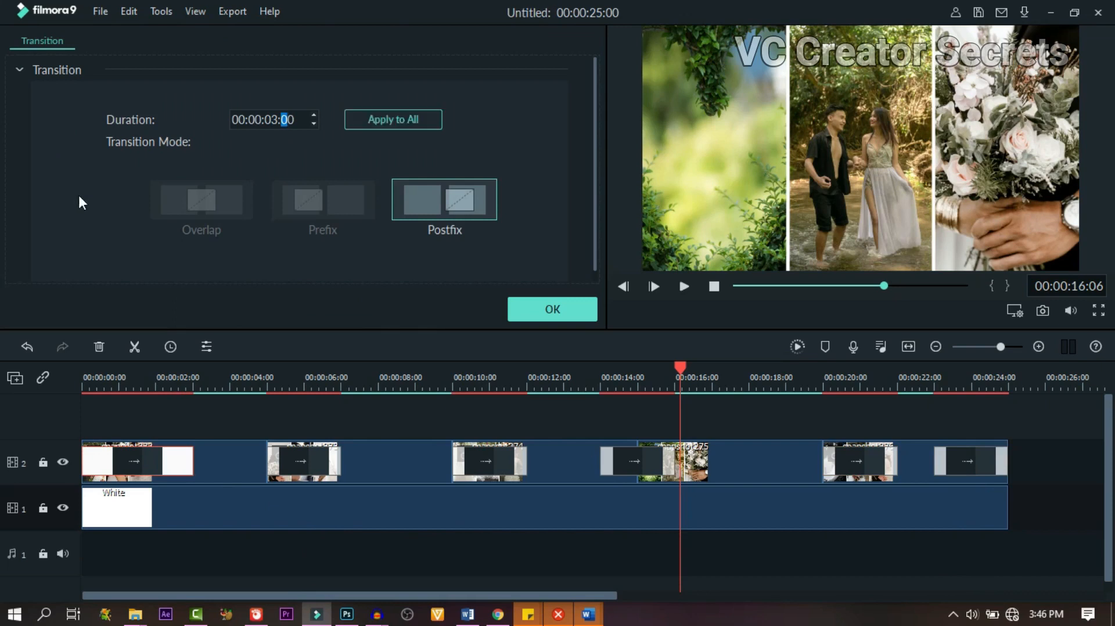
pyautogui.click(392, 119)
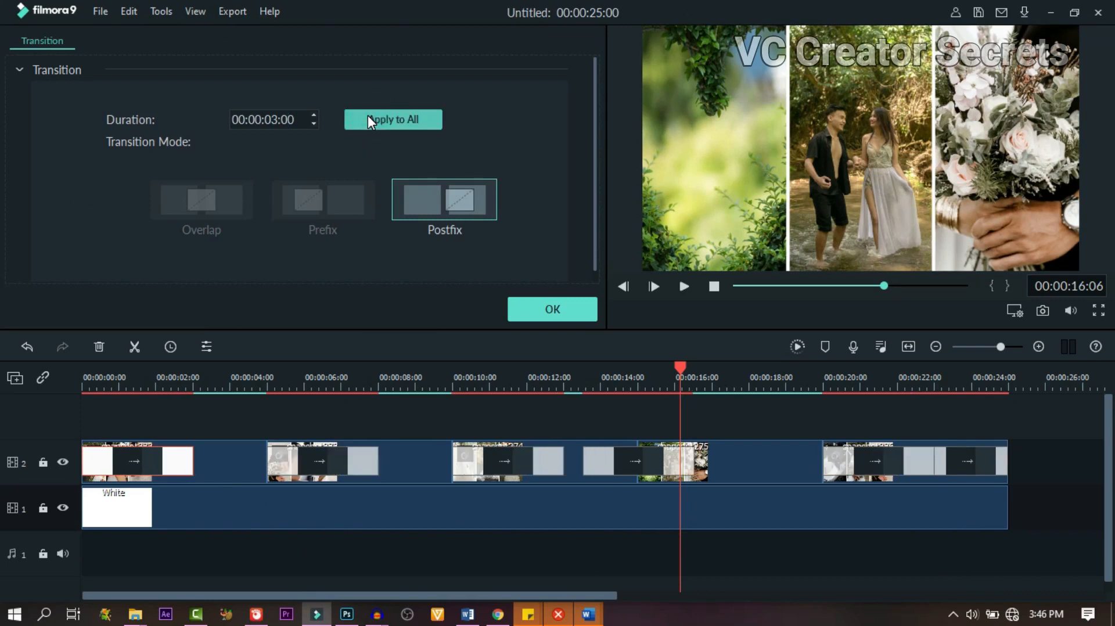
pyautogui.click(408, 368)
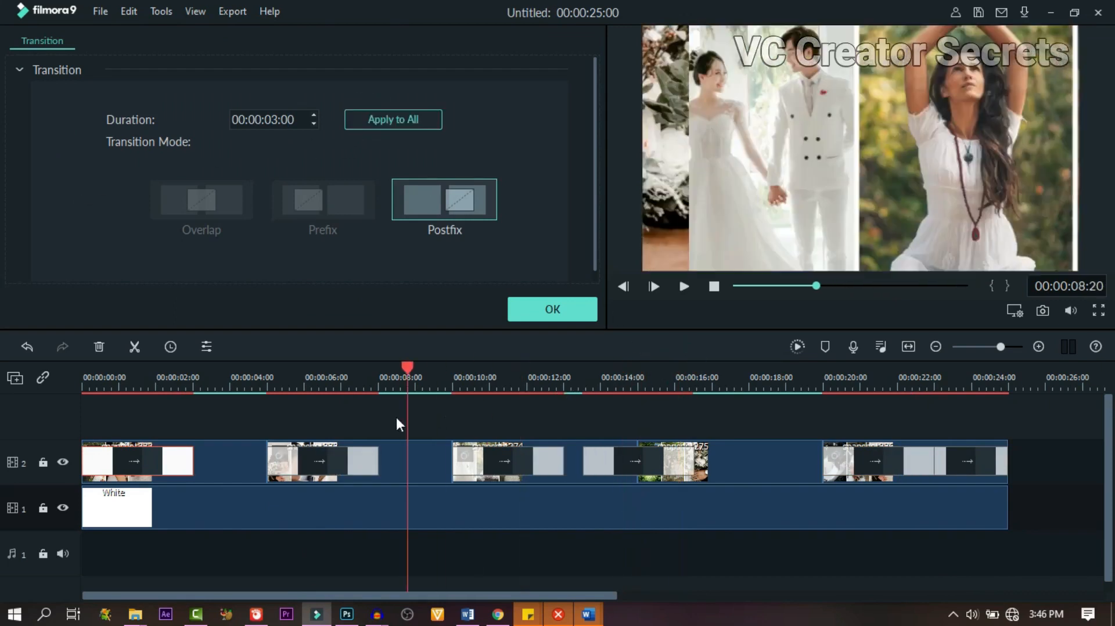
pyautogui.click(590, 378)
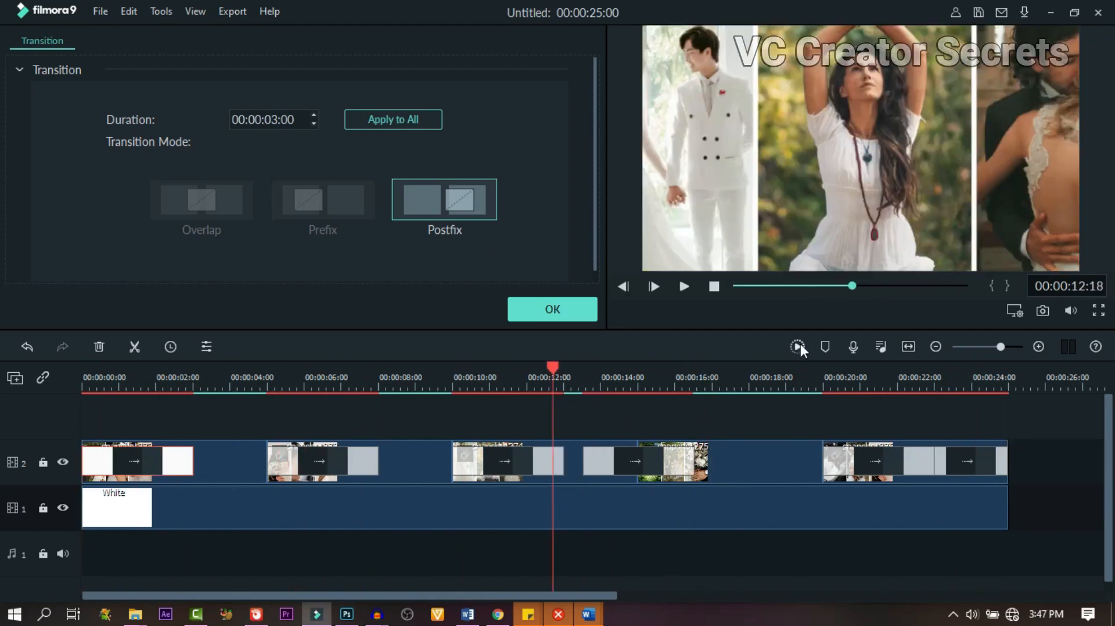
# Step: Render the preview and place the Film 4 frame overlay on track 3 above the photos
pyautogui.click(258, 46)
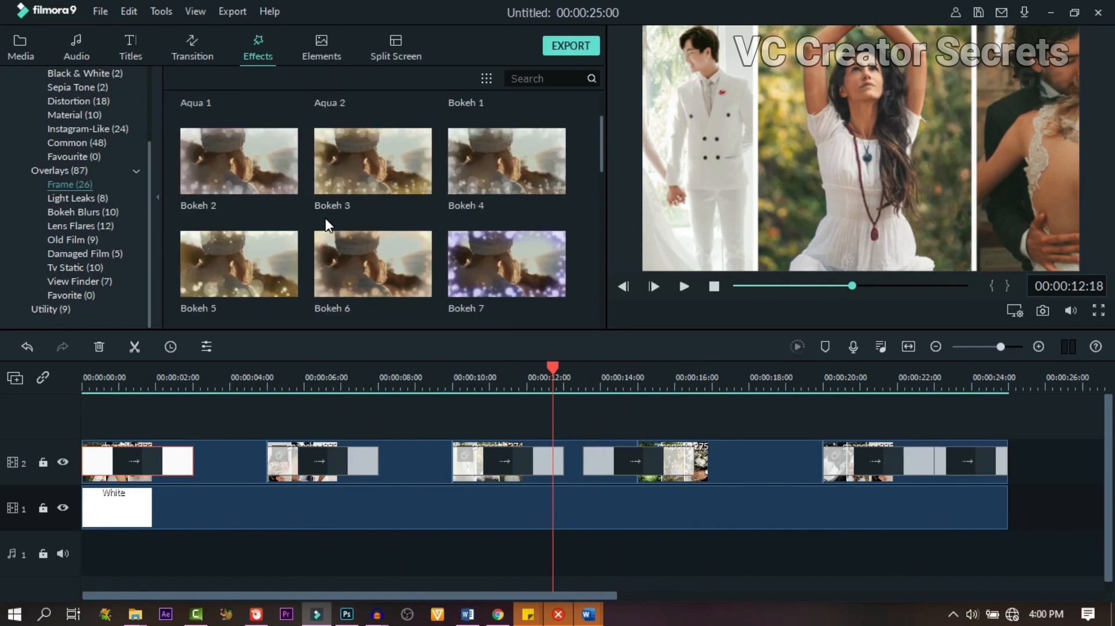
pyautogui.scroll(-3)
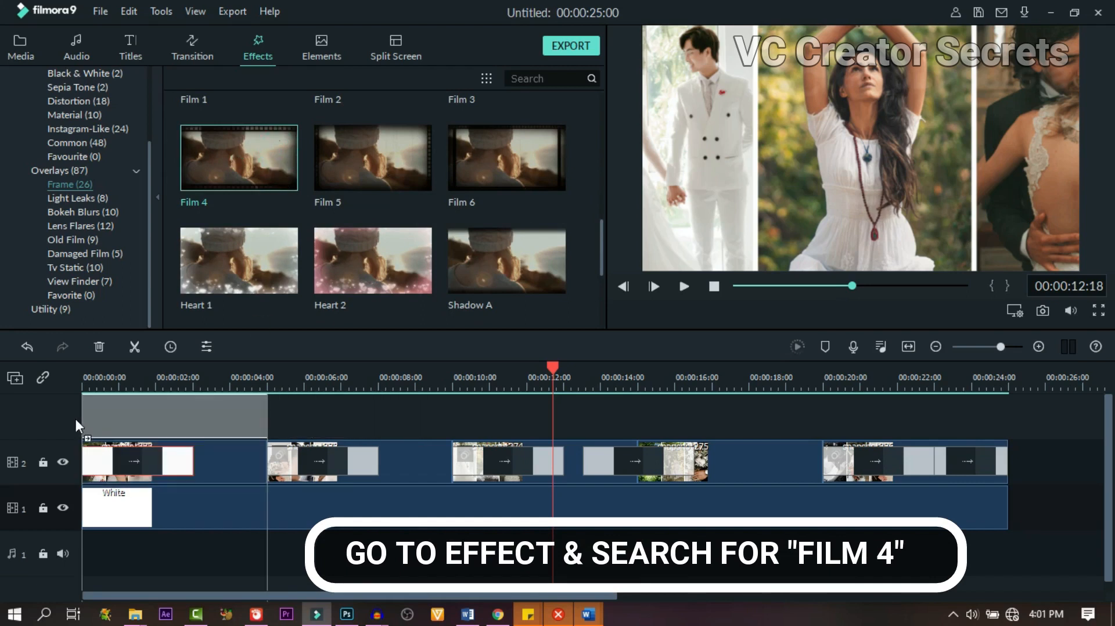
pyautogui.moveTo(238, 158); pyautogui.dragTo(174, 461)
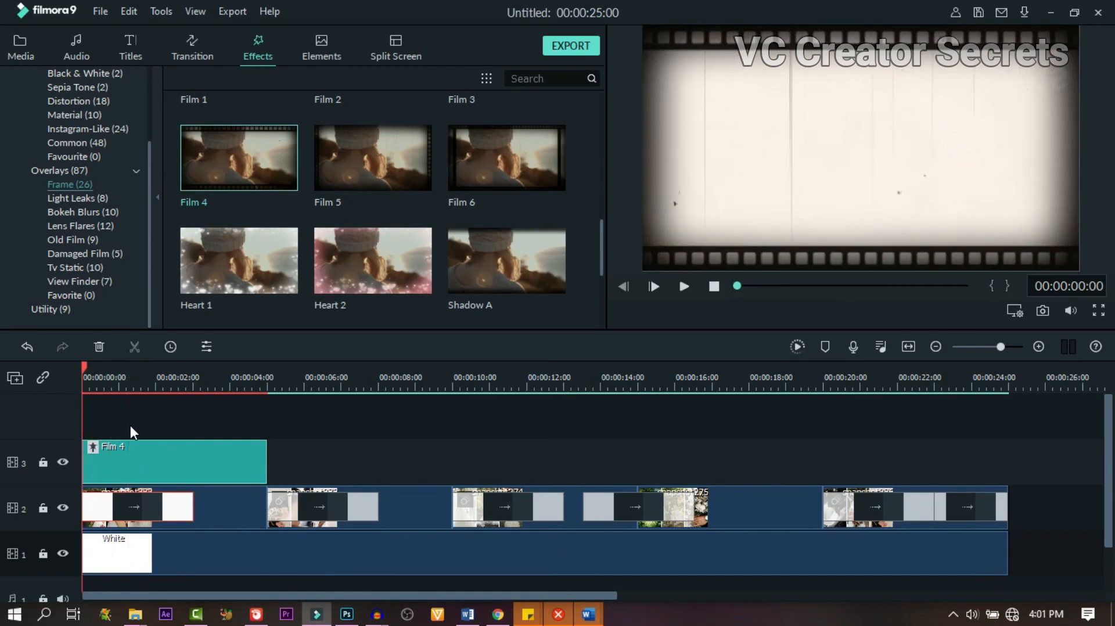
pyautogui.click(682, 285)
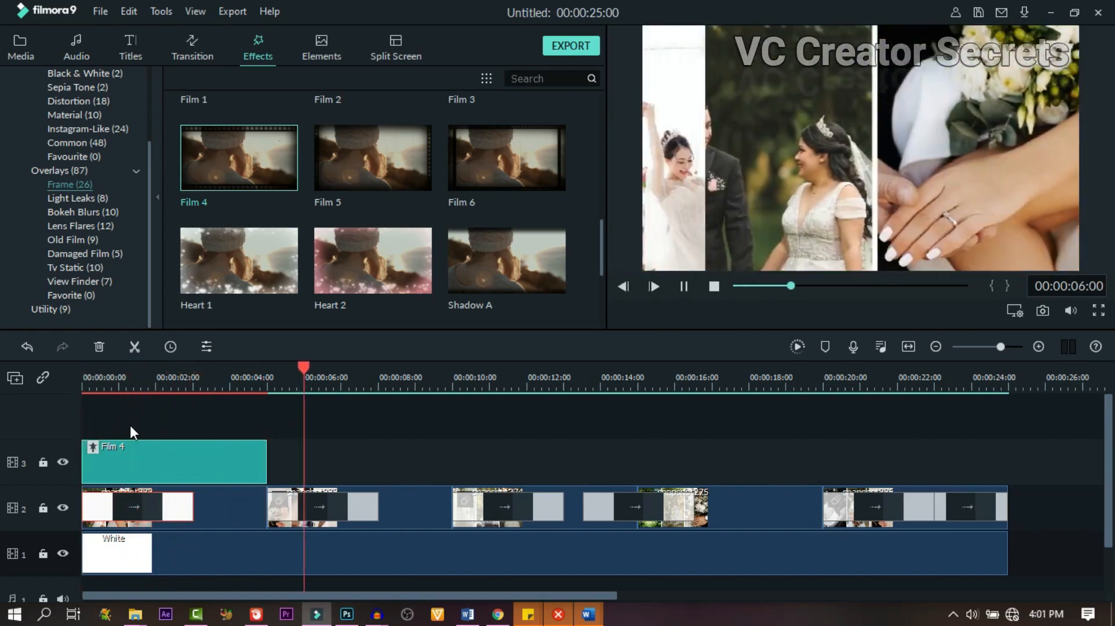
# Step: Stretch the Film 4 overlay to cover the slideshow through to its end
pyautogui.click(411, 377)
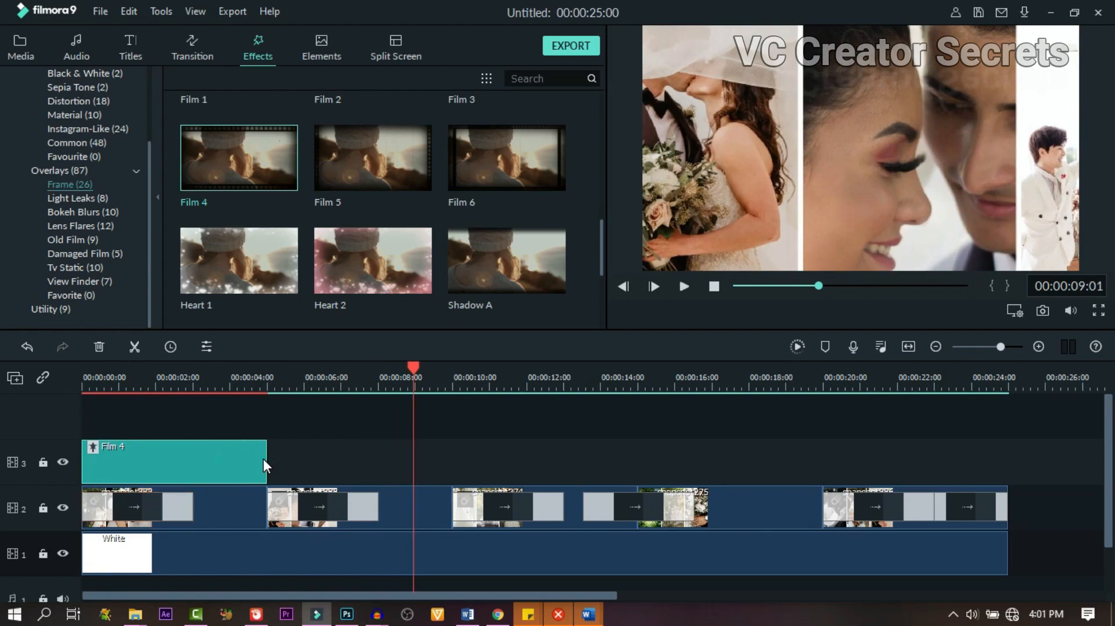
pyautogui.moveTo(265, 462); pyautogui.dragTo(995, 462)
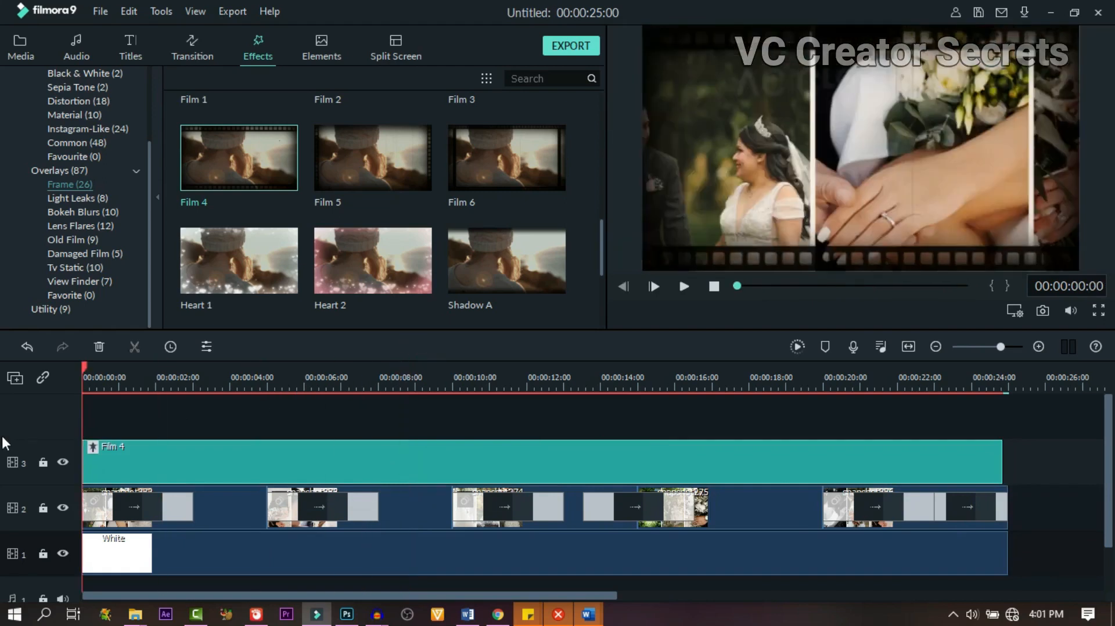
pyautogui.click(682, 286)
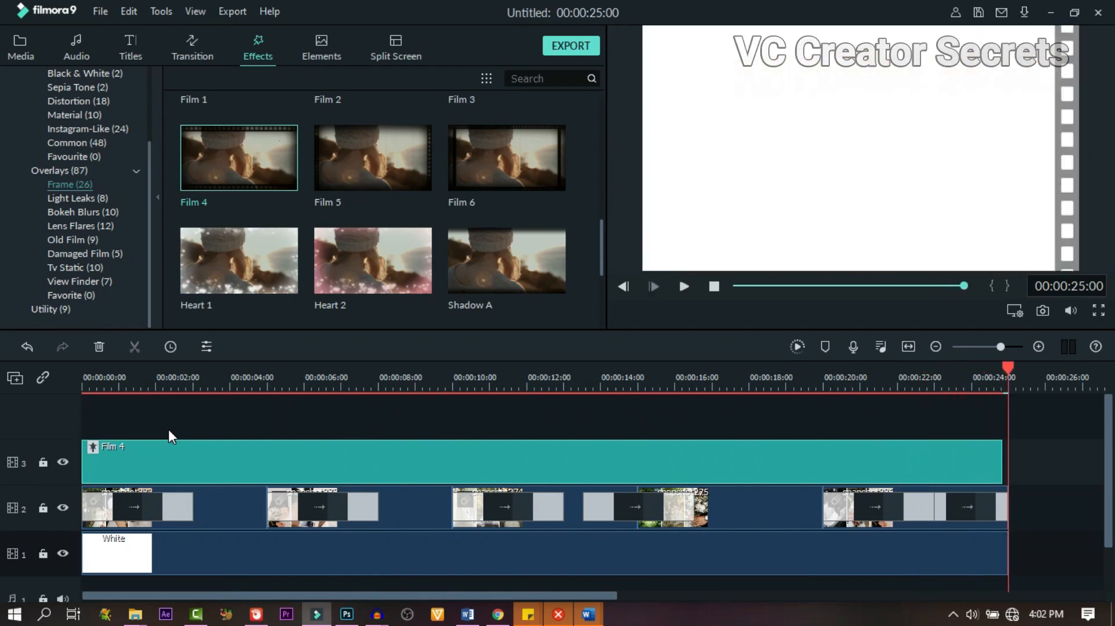
# Step: Add a My Music track trimmed to the 25 s slideshow and set up MP4 export at 1920x1080
pyautogui.click(76, 46)
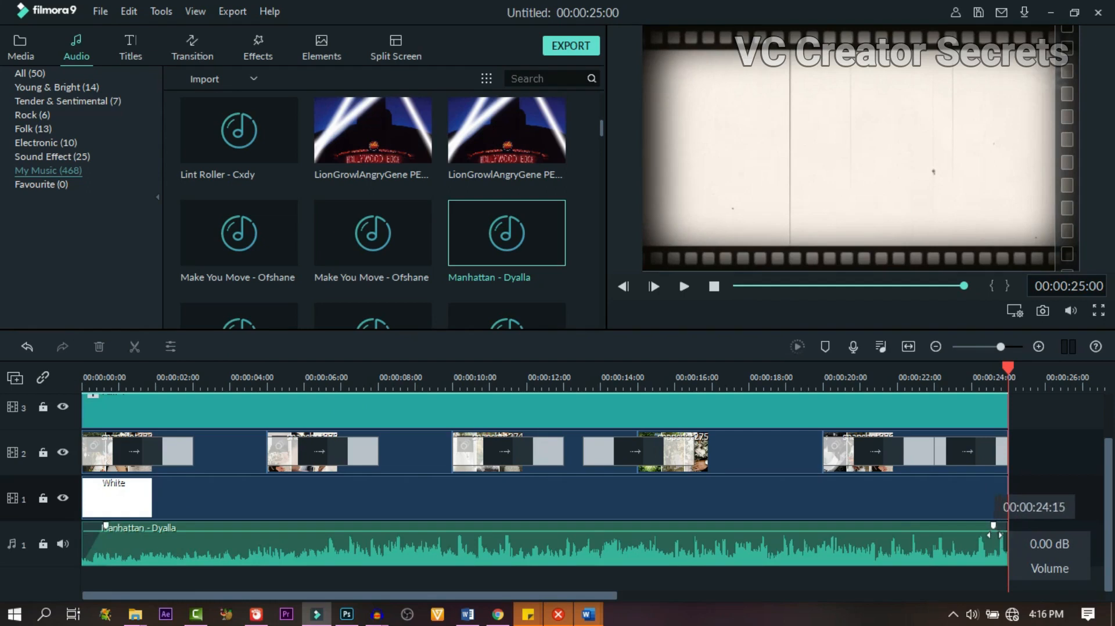
pyautogui.click(206, 377)
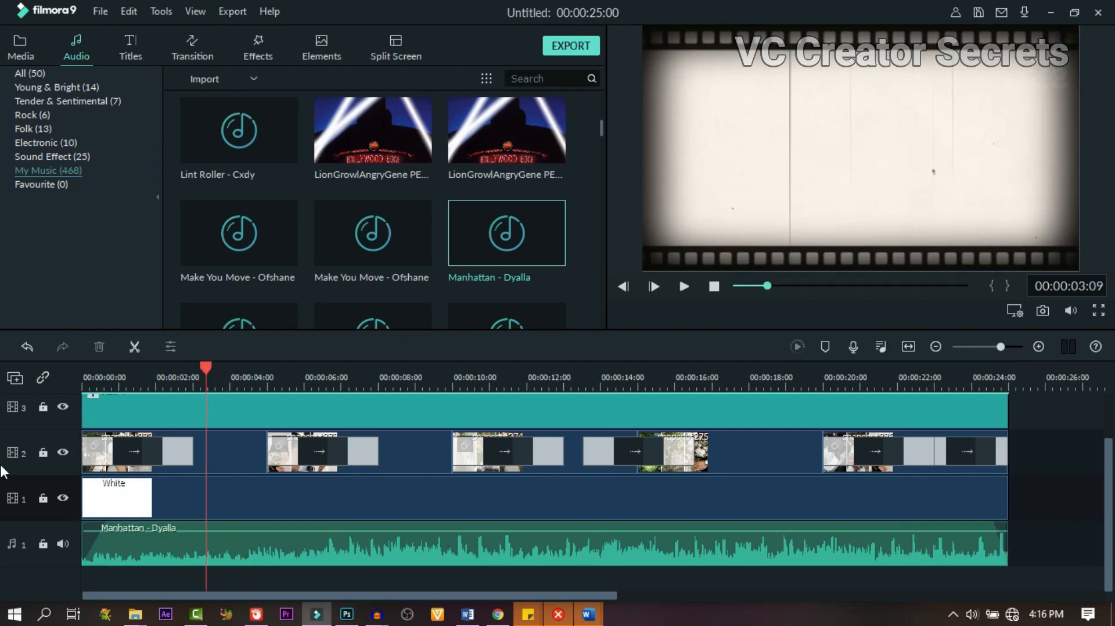
pyautogui.click(682, 286)
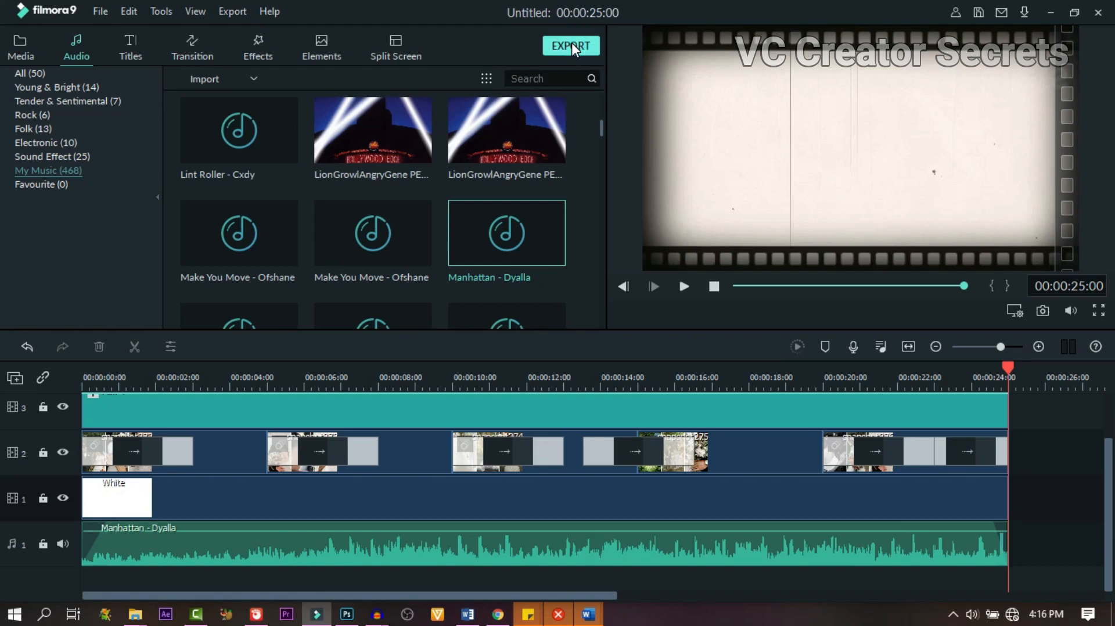
pyautogui.click(570, 45)
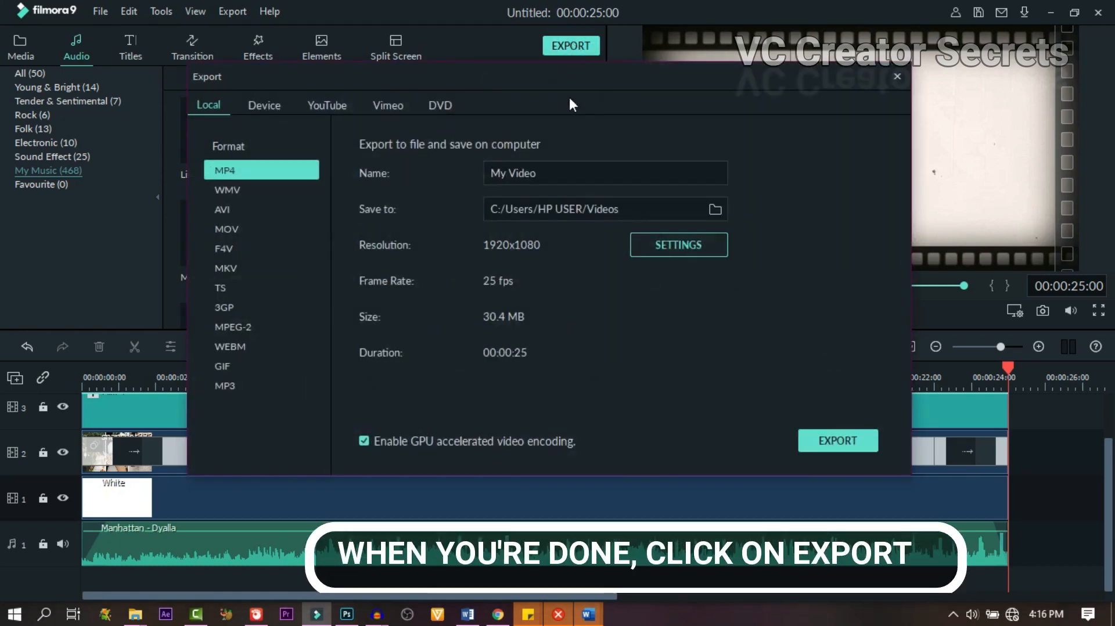